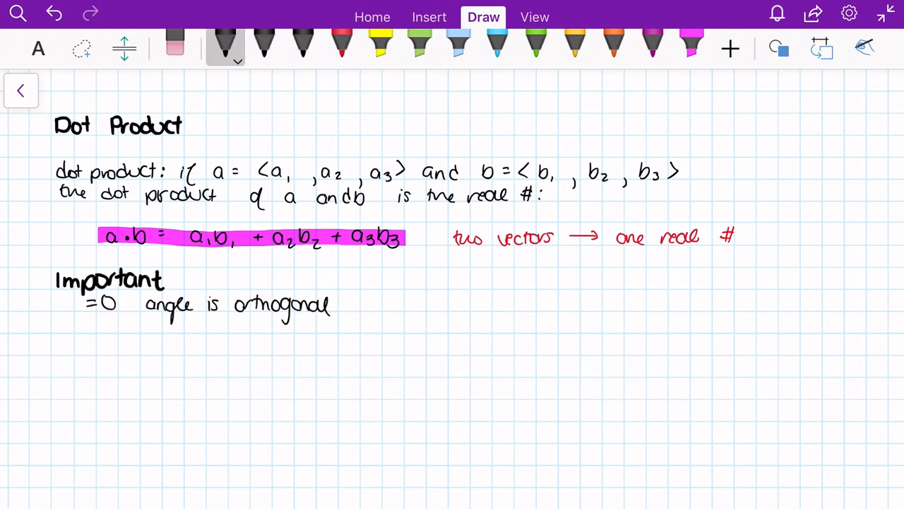
Step: Pick a Draw-tab pen and scroll down the dot product notes to continue handwriting the angle rules
click(418, 45)
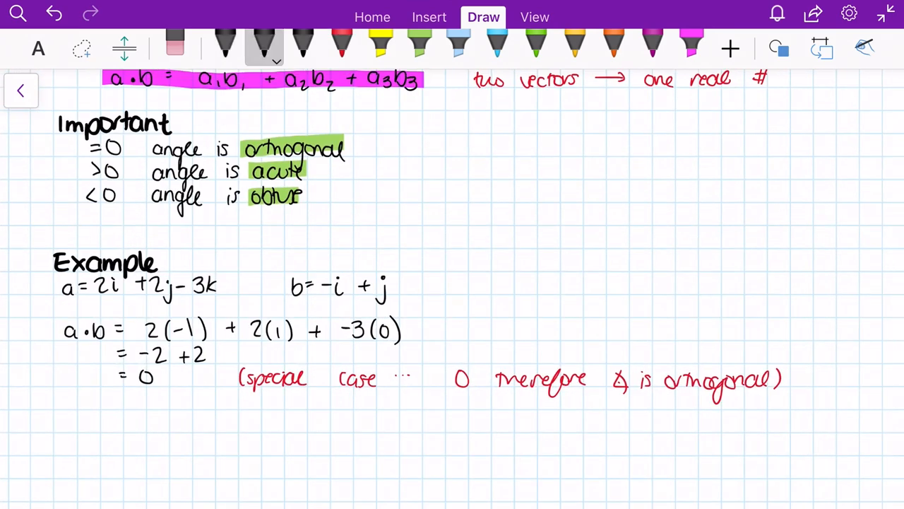
scroll(down, 3)
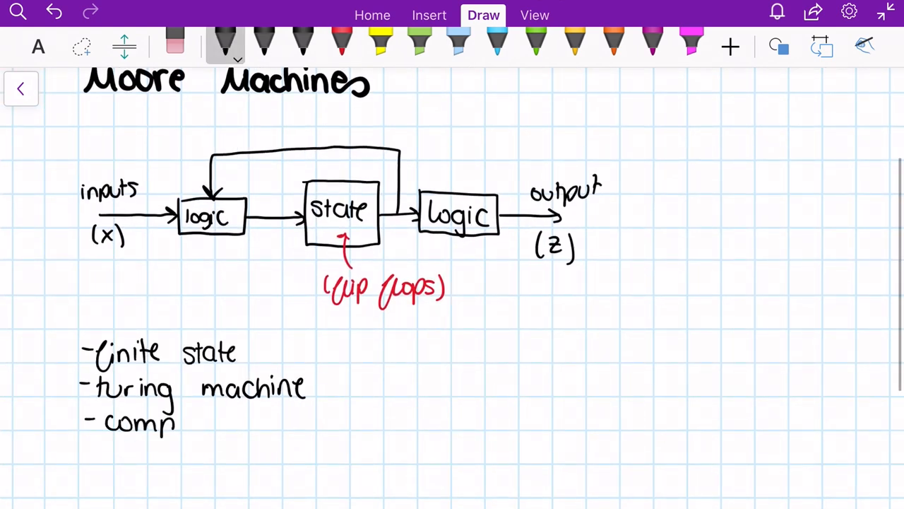
Step: Finish the bullet 'compilers are implemented in this…' and scroll down to the 101-pattern state diagram
text(ilers are implemented in this u)
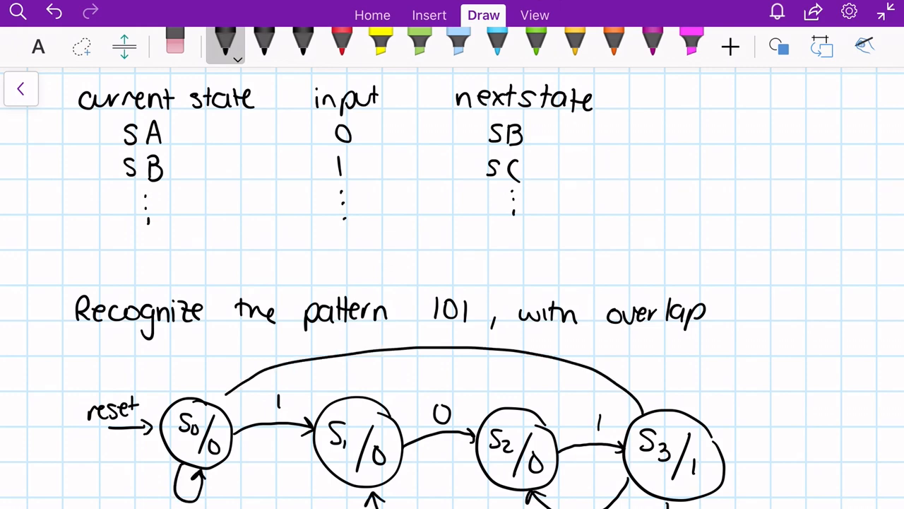
scroll(down, 3)
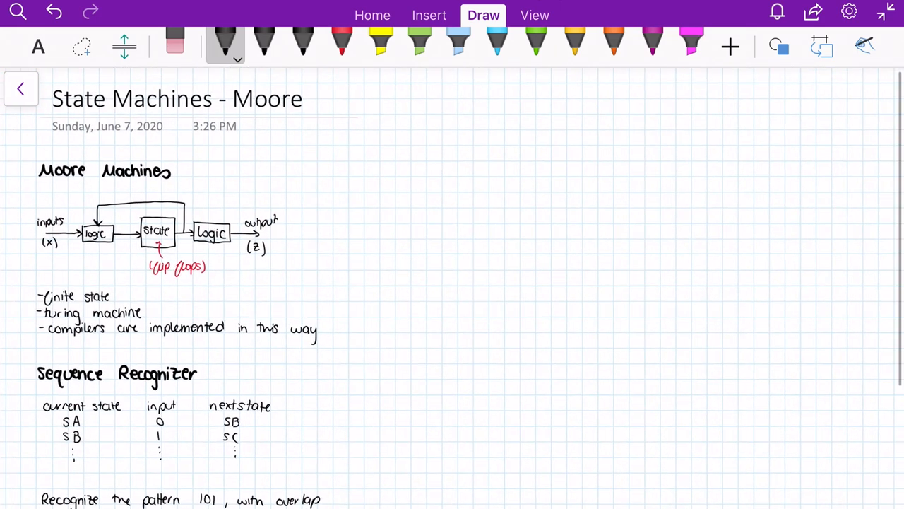
scroll(down, 3)
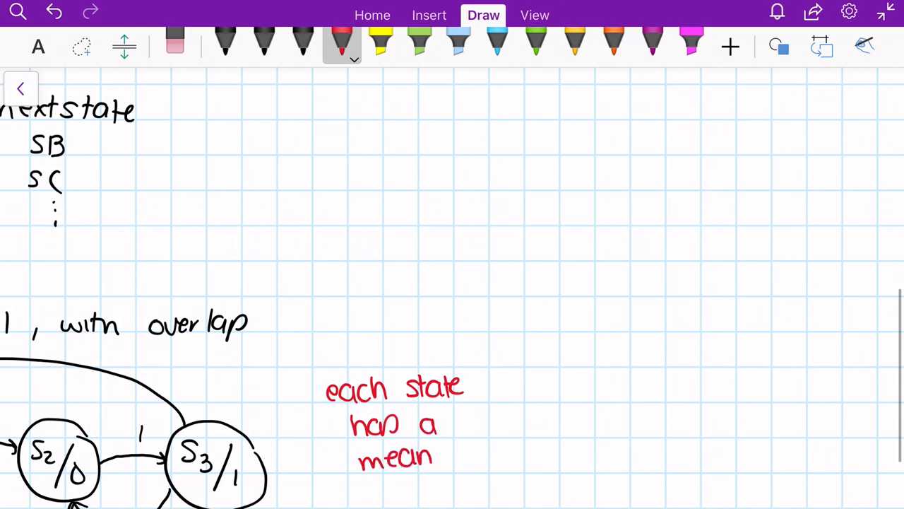
scroll(down, 3)
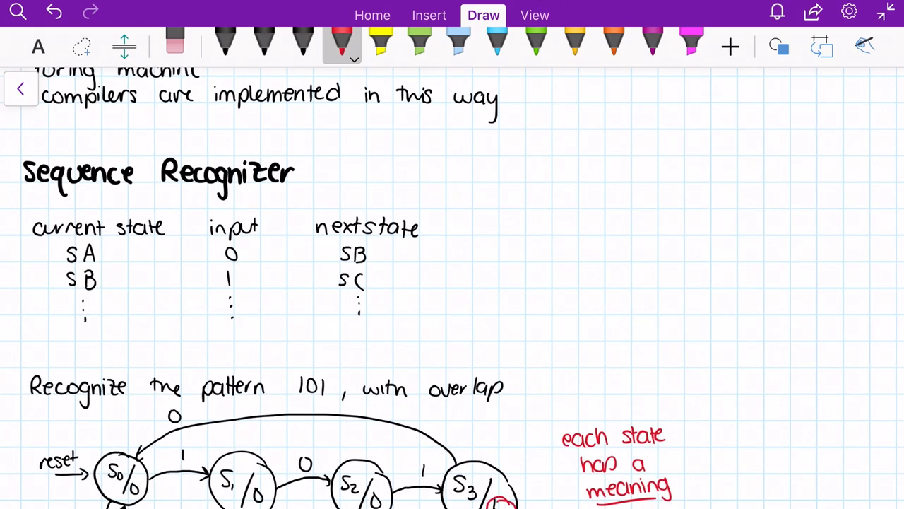
scroll(down, 3)
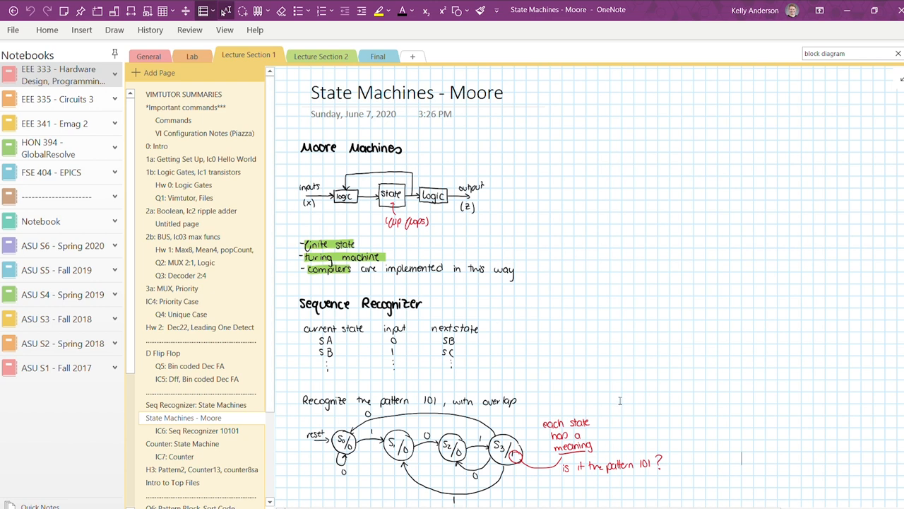
Step: Add the typed notes 'how wo…' and '*ask professor to cla…' to the Moore machine page
text(how would this work for a different pattern?)
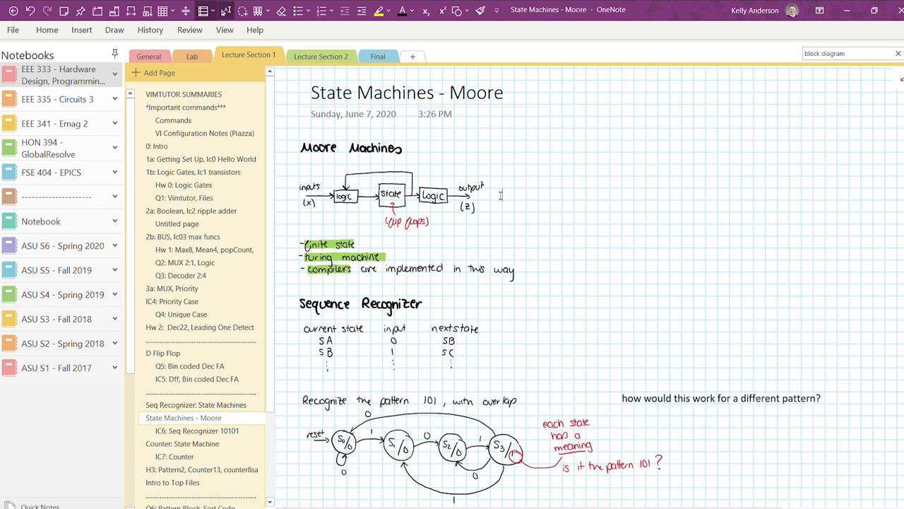
text(*ask professor to clarify this next lecture)
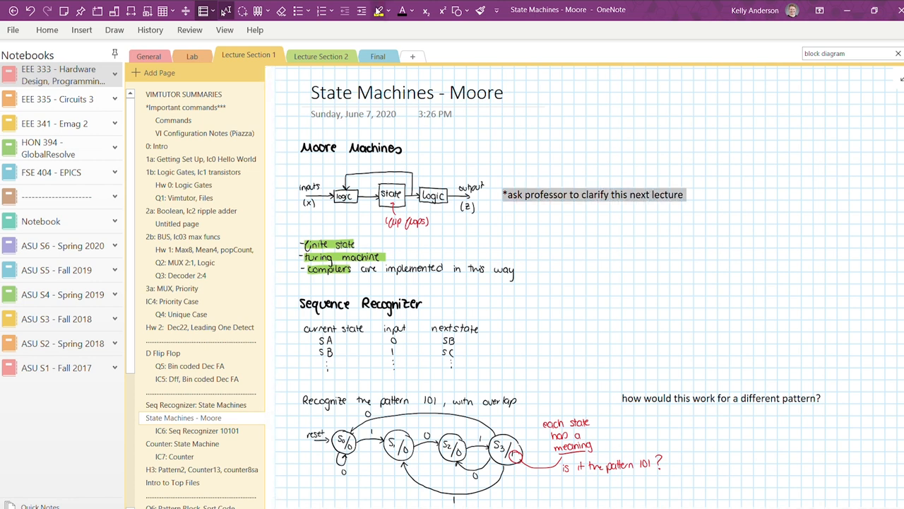
Step: Search the handwriting for 'finite' and 'machine', close the search and scroll the page
text(finite)
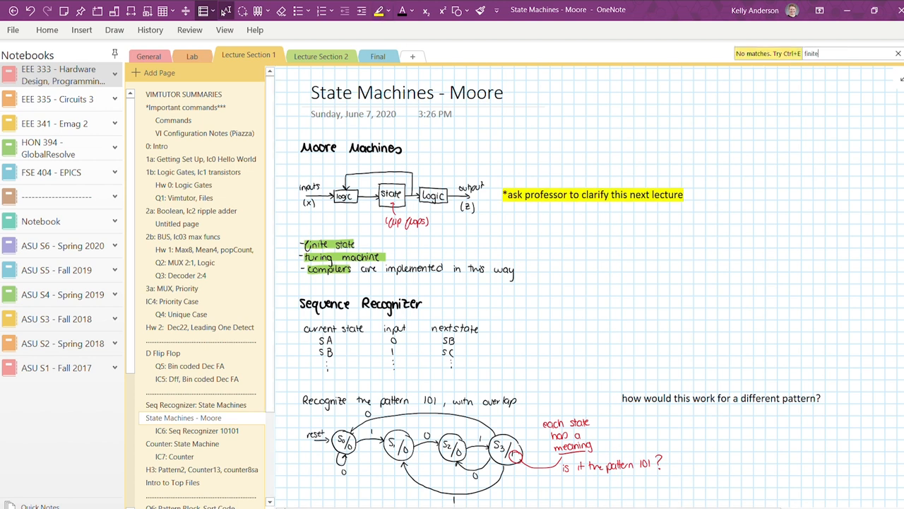
text(machine)
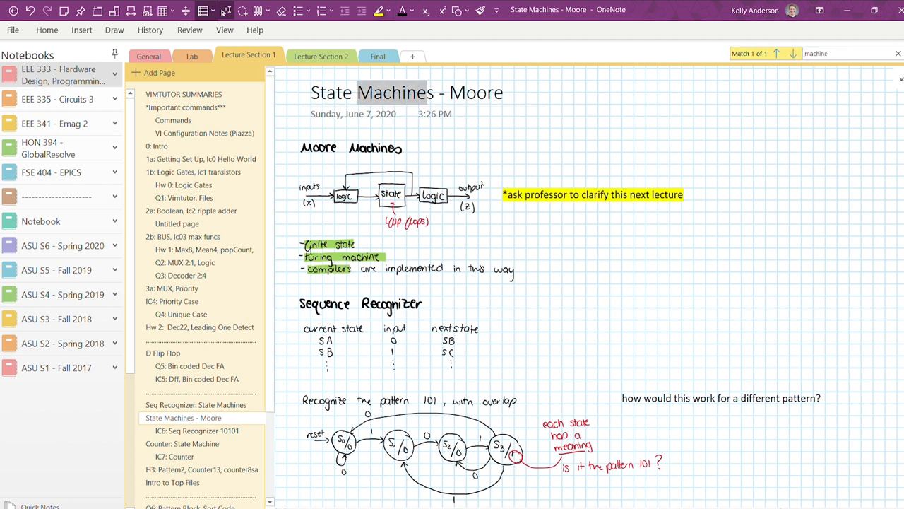
click(898, 54)
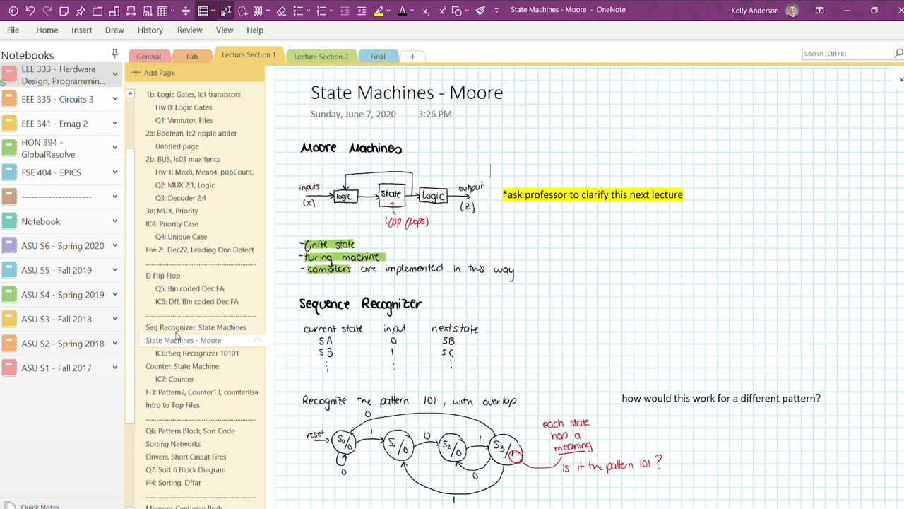
scroll(down, 3)
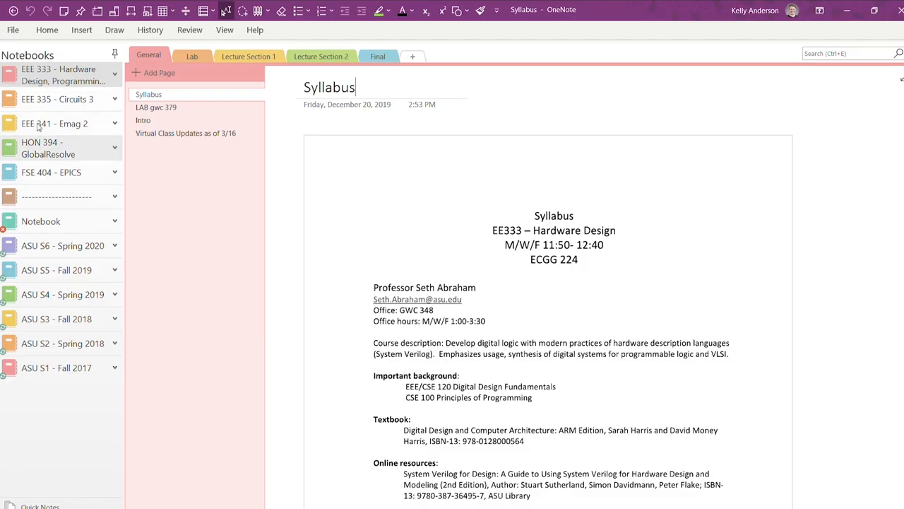
mouse_move(36, 99)
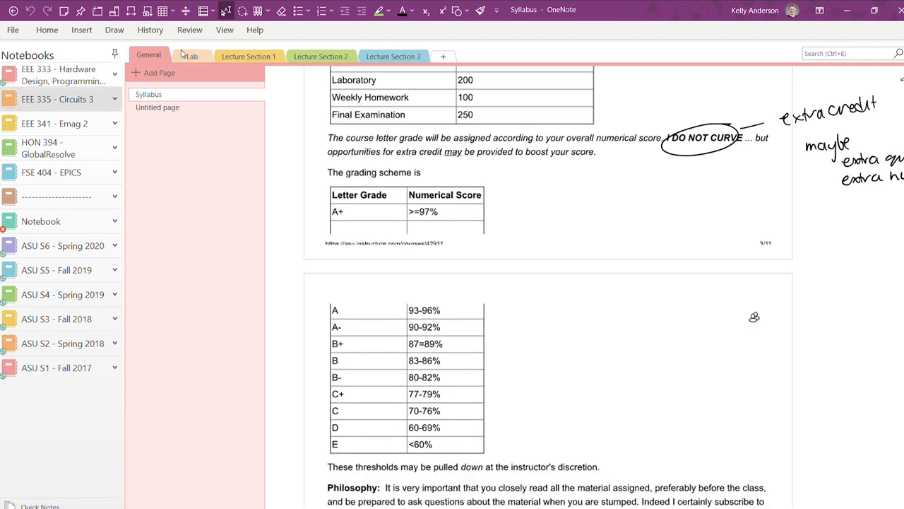
Step: Browse the Circuits Lab section, Emag 2 and EPICS notebooks, then the ASU S6 - Spring 2020 General overview of all courses
click(192, 57)
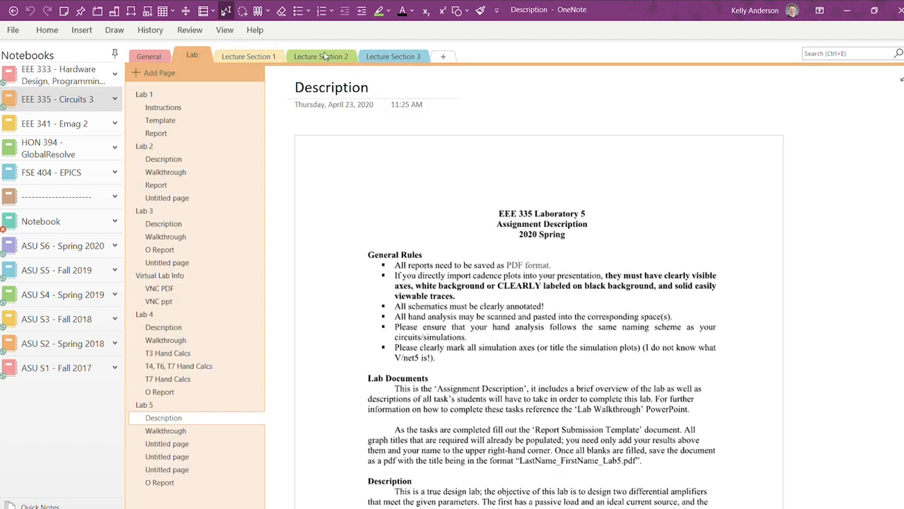
click(320, 57)
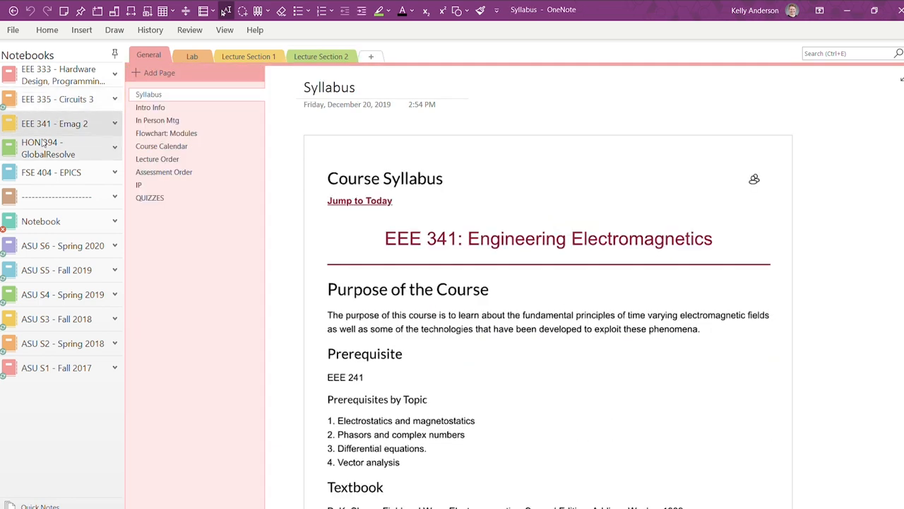
click(51, 172)
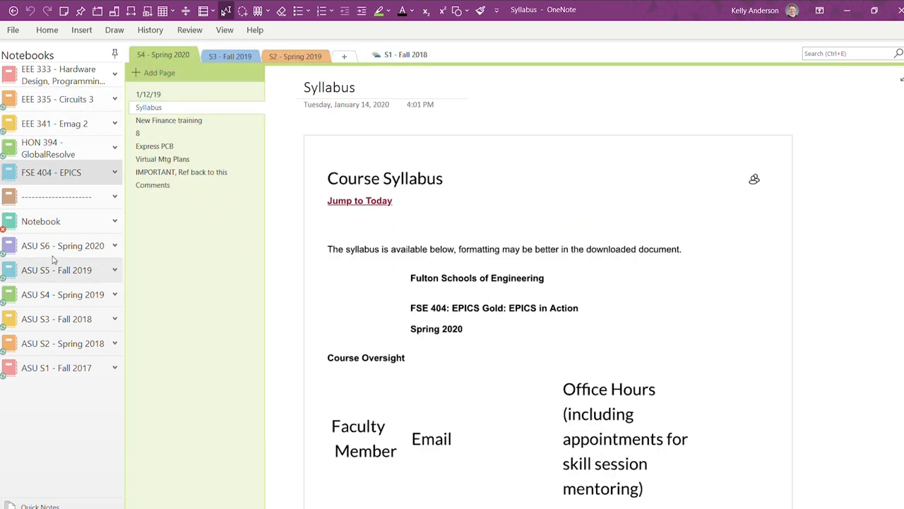
click(62, 245)
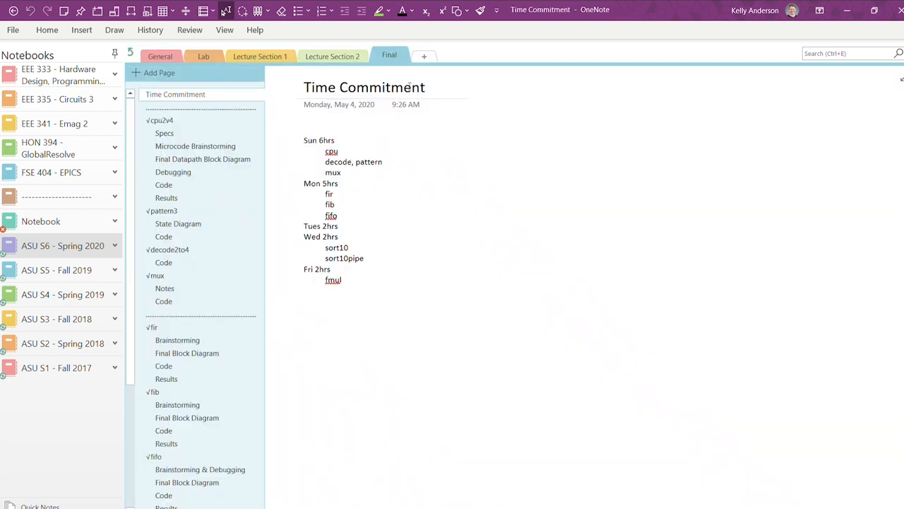
click(160, 56)
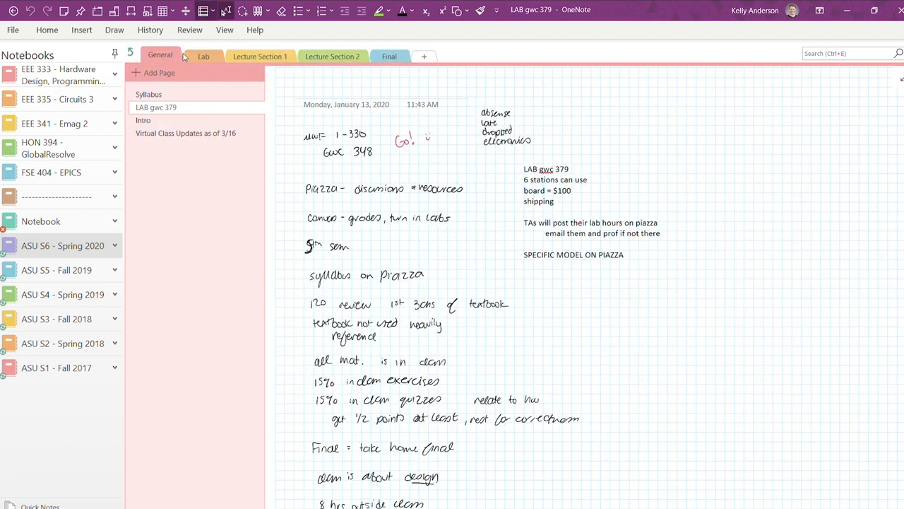
click(203, 56)
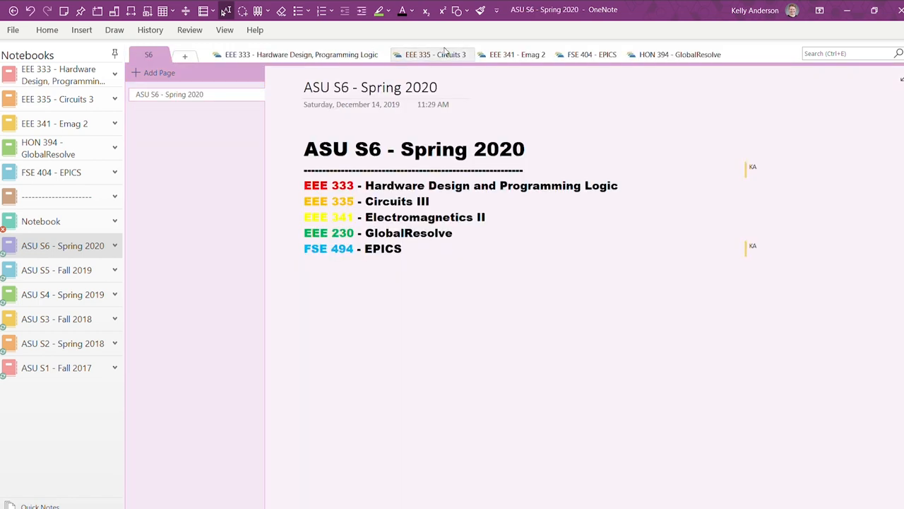
Step: Create a new notebook named 'ASU S6 - 20…' on OneDrive - Personal
click(11, 29)
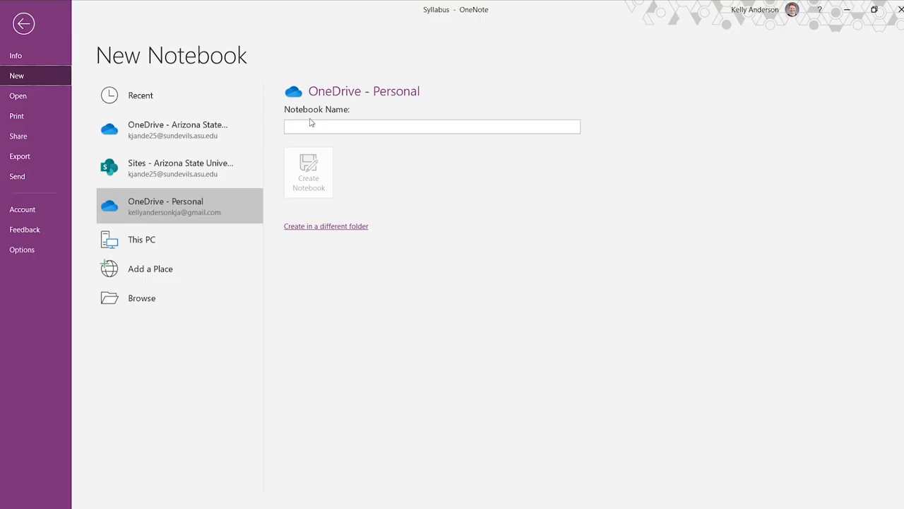
text(ASU S6 - 20)
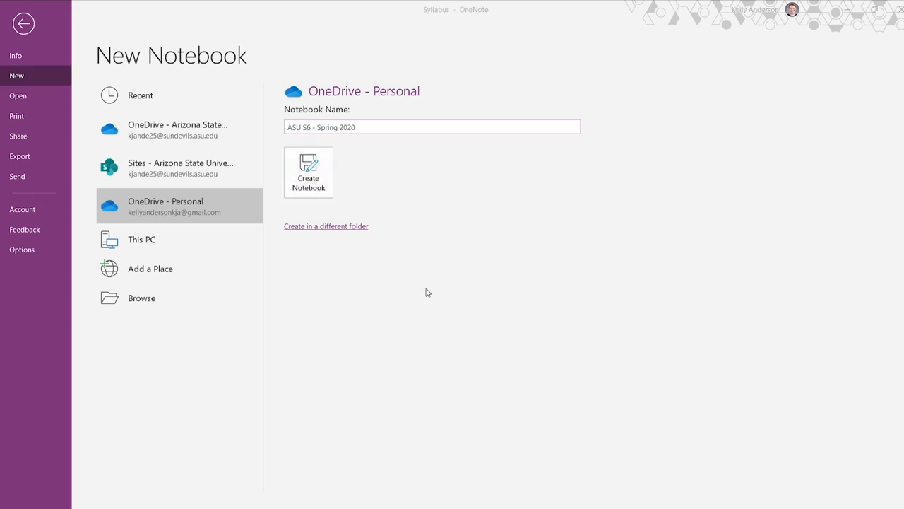
click(308, 172)
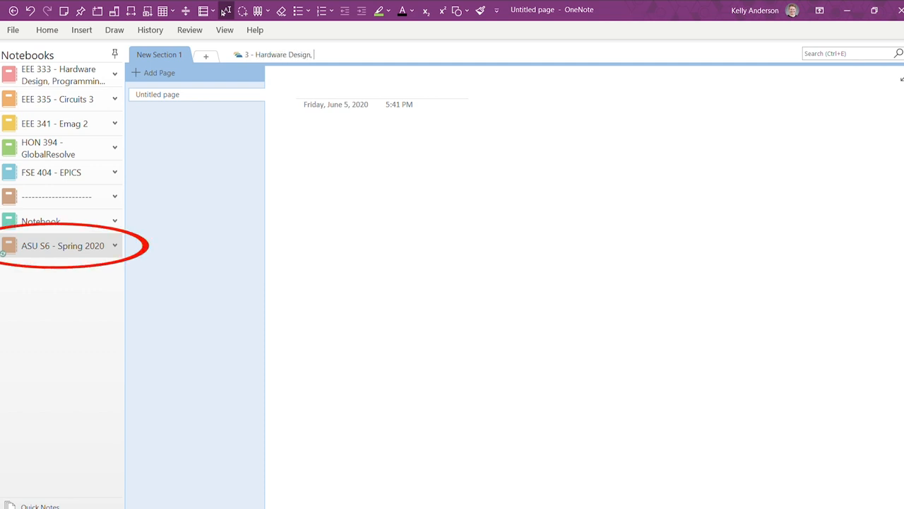
Step: Revisit Lecture Section 1 in EEE 333 and EEE 335, then the Lab section of EEE 341 - Emag 2
click(62, 75)
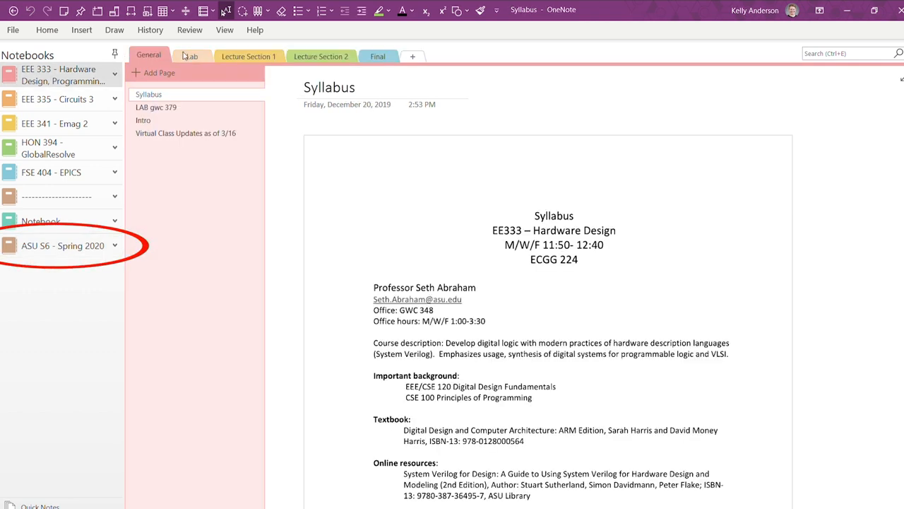
click(249, 57)
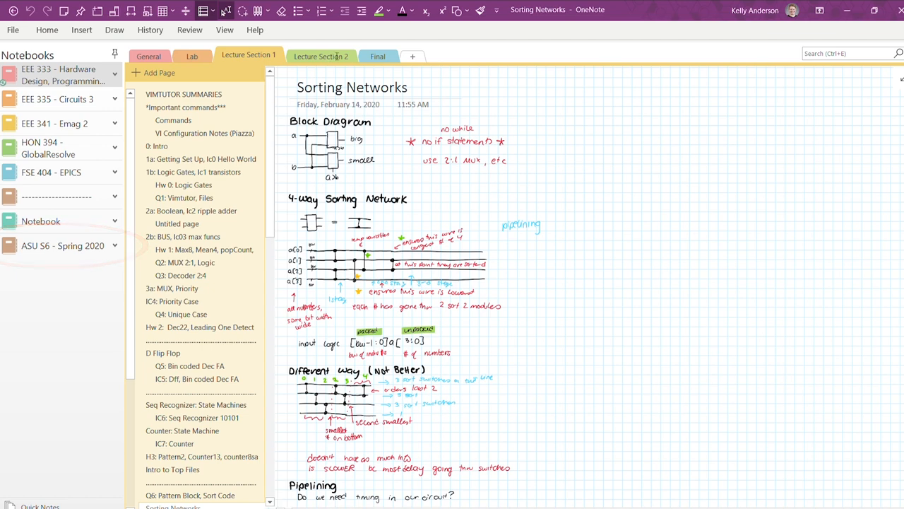
click(378, 56)
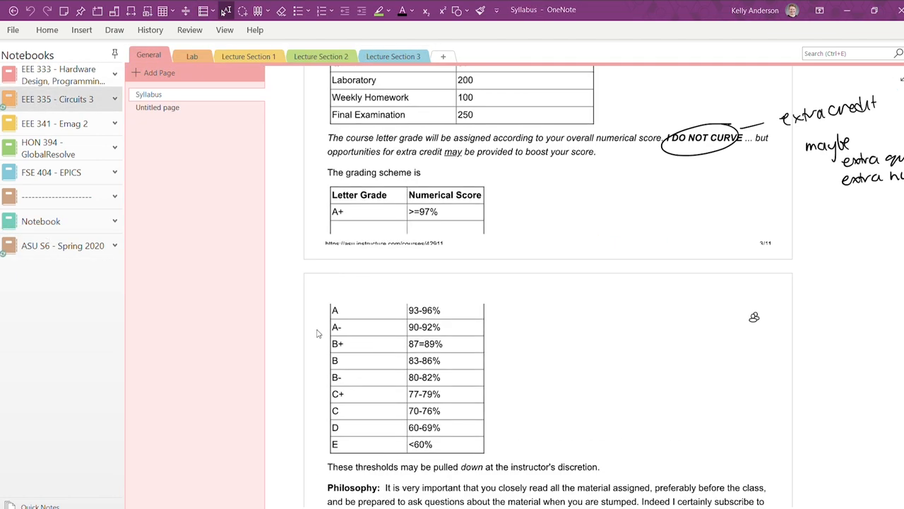
click(248, 56)
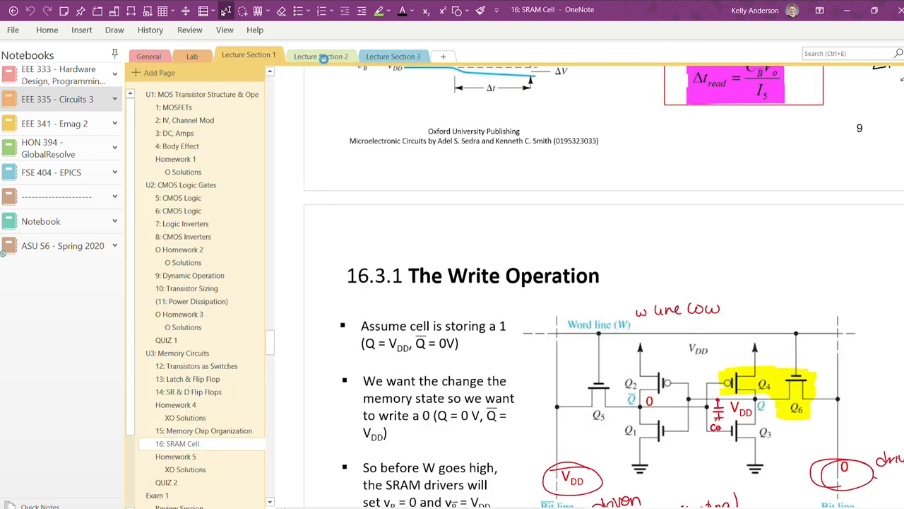
click(321, 57)
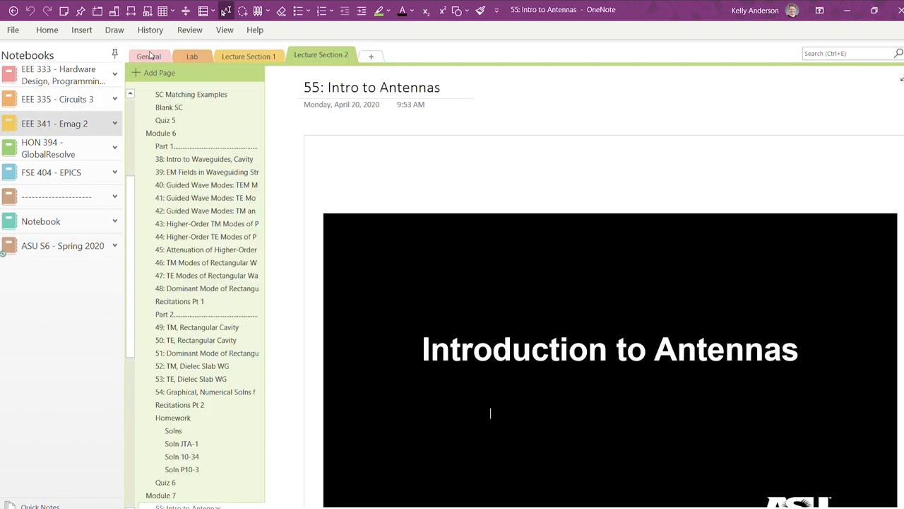
click(193, 57)
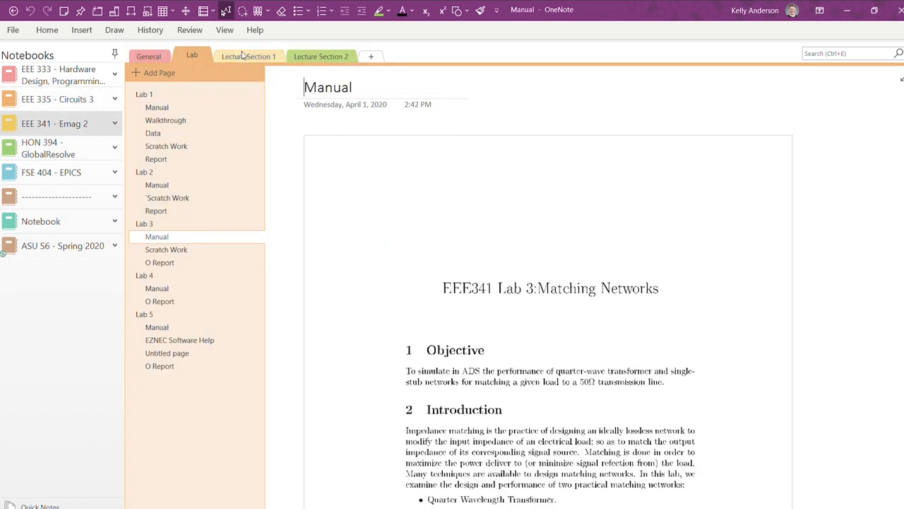
click(321, 56)
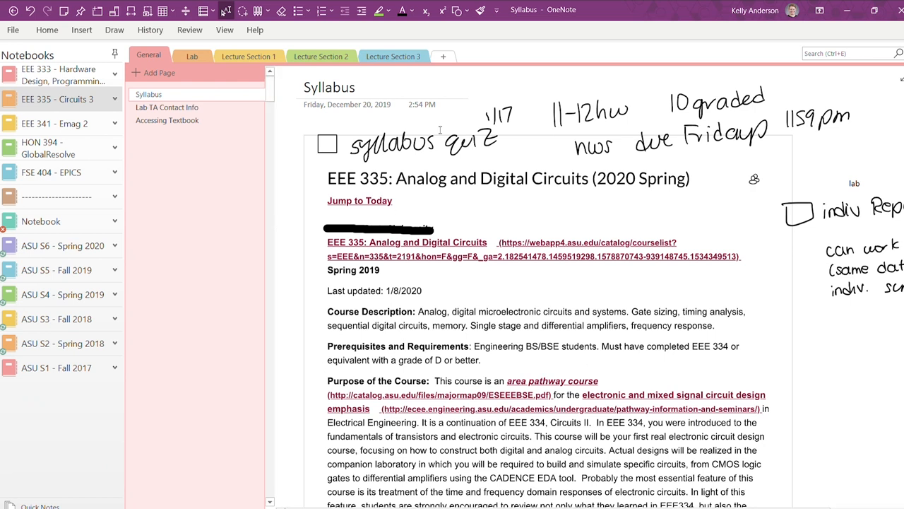
Step: Browse Lecture Sections 1, 2 and 3 of EEE 335, viewing the MOSFETs lecture page
click(167, 107)
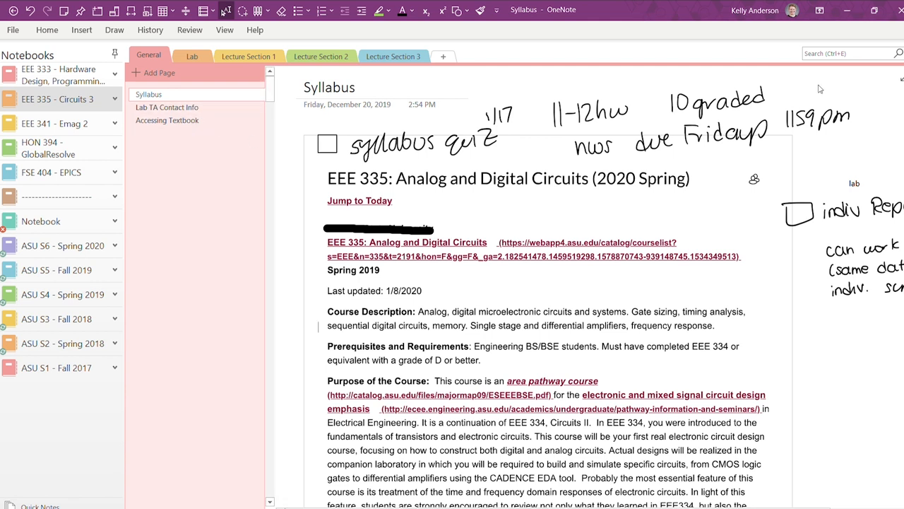
click(249, 56)
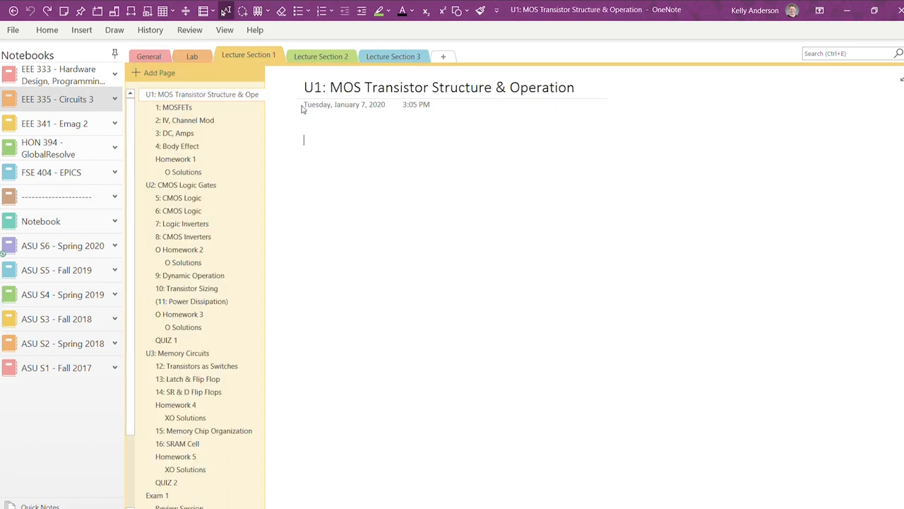
click(178, 107)
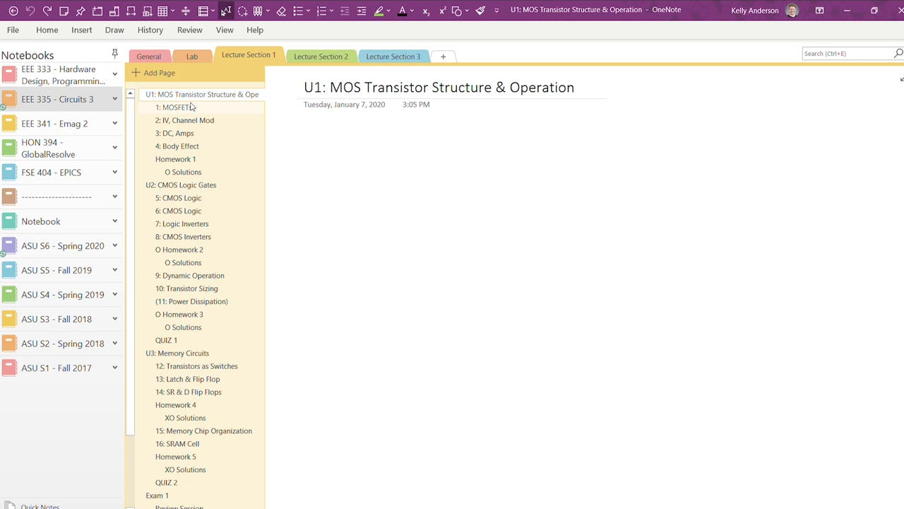
click(178, 108)
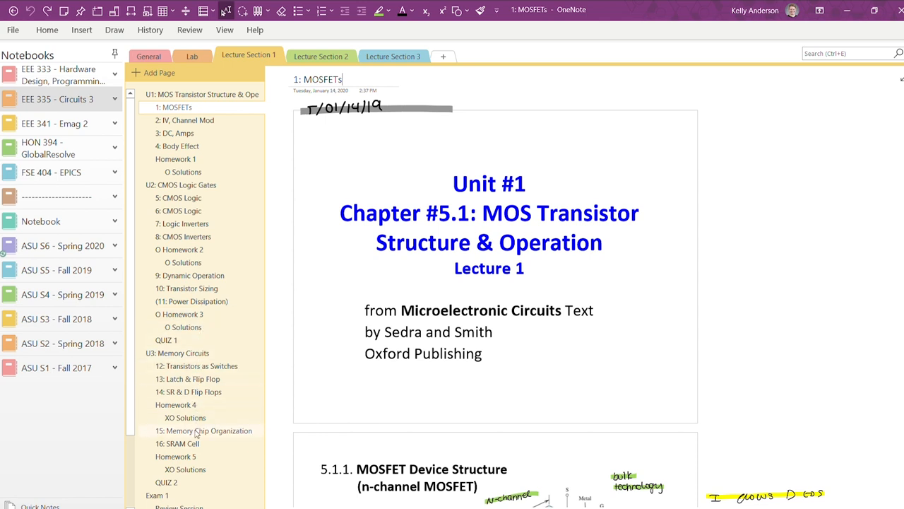
scroll(down, 3)
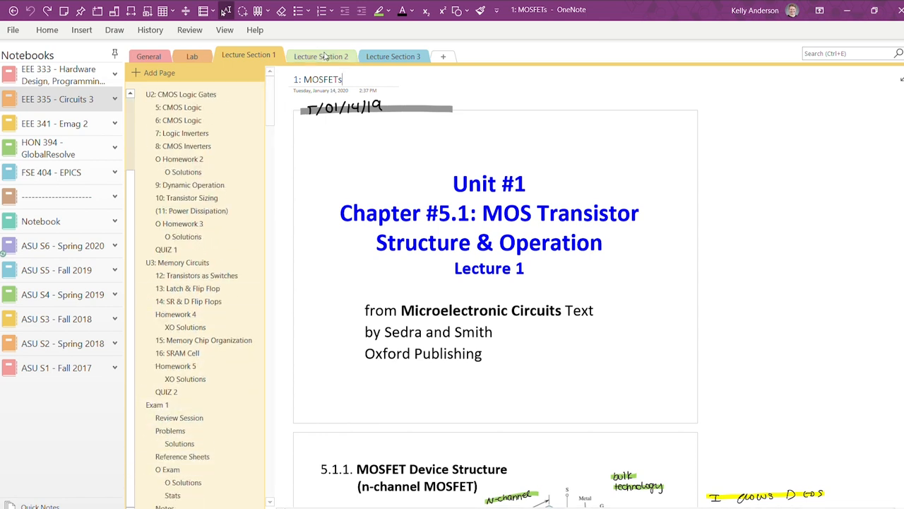
click(319, 57)
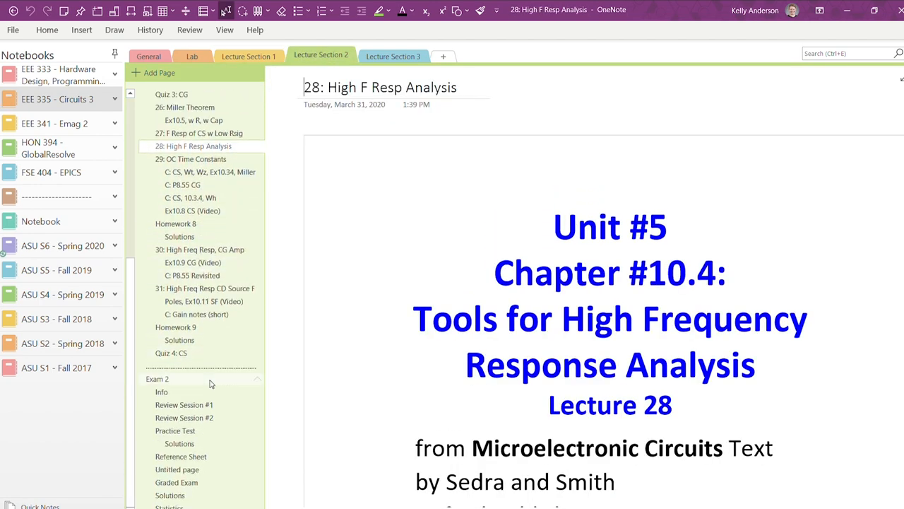
click(393, 56)
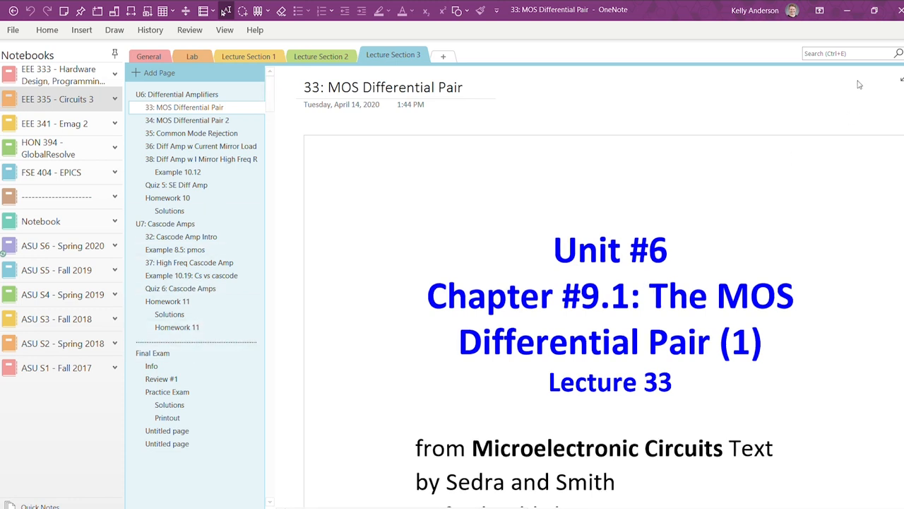
Step: Look through the Lab 5 Description, Scratch Work and Report pages, then return to Lecture Section 1
click(192, 56)
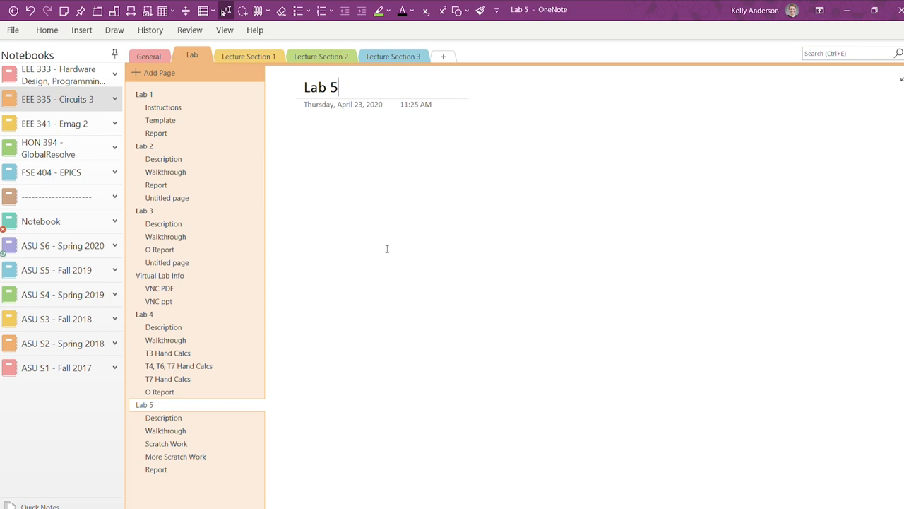
click(163, 418)
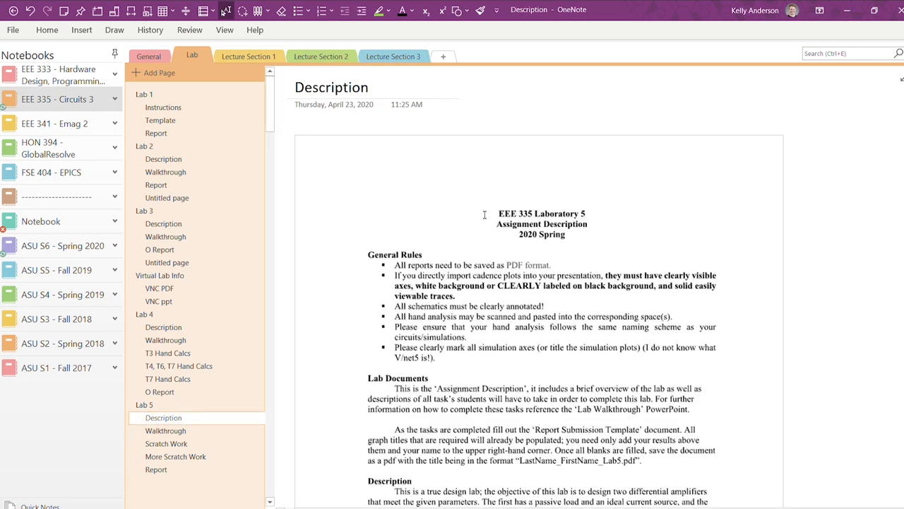
scroll(down, 3)
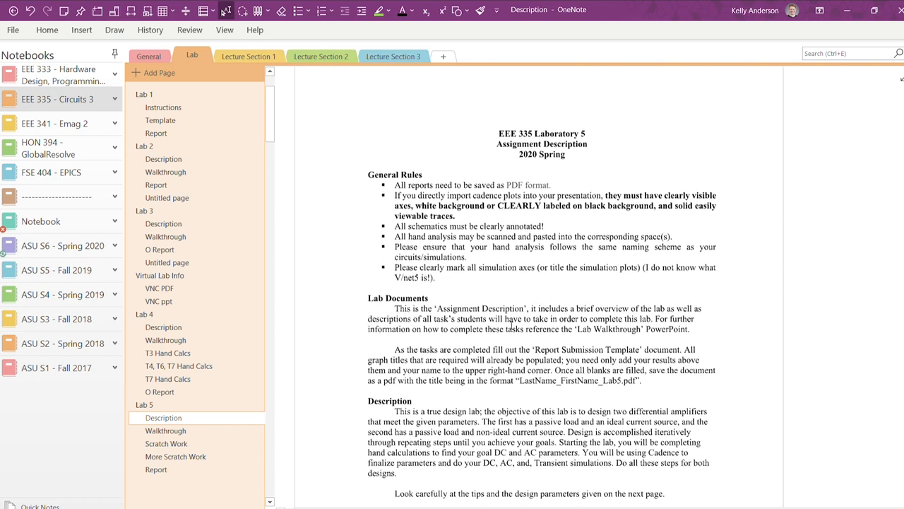
scroll(down, 3)
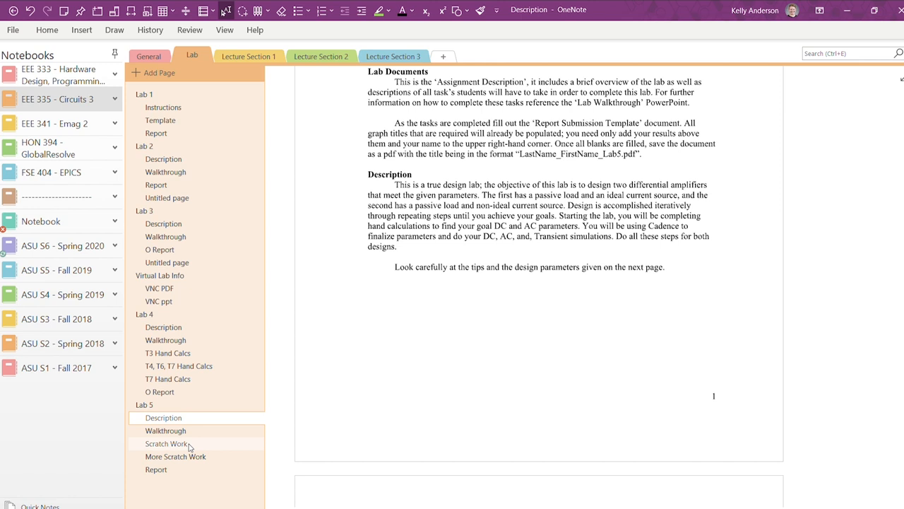
click(167, 443)
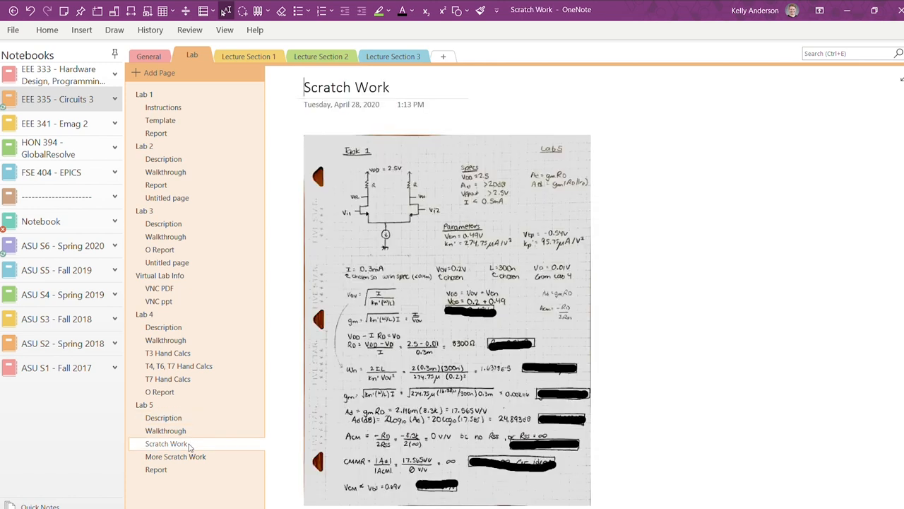
mouse_move(187, 477)
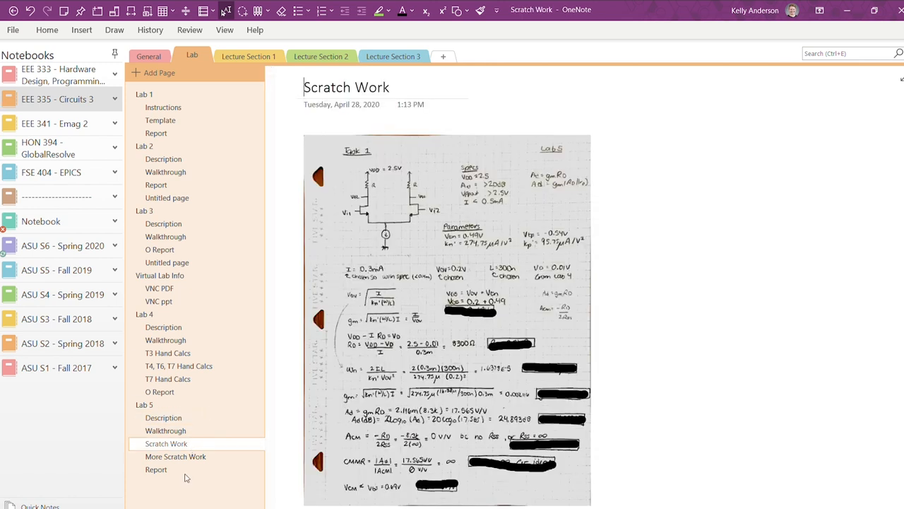
click(156, 469)
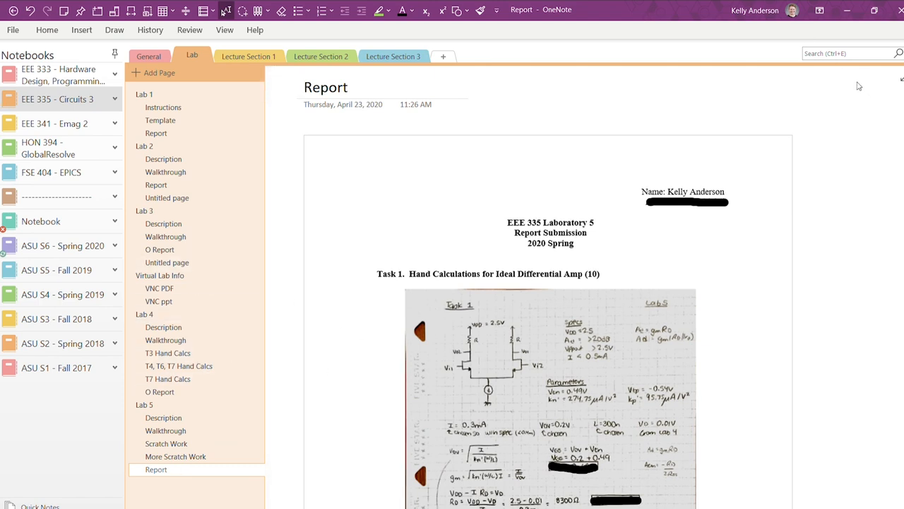
click(325, 87)
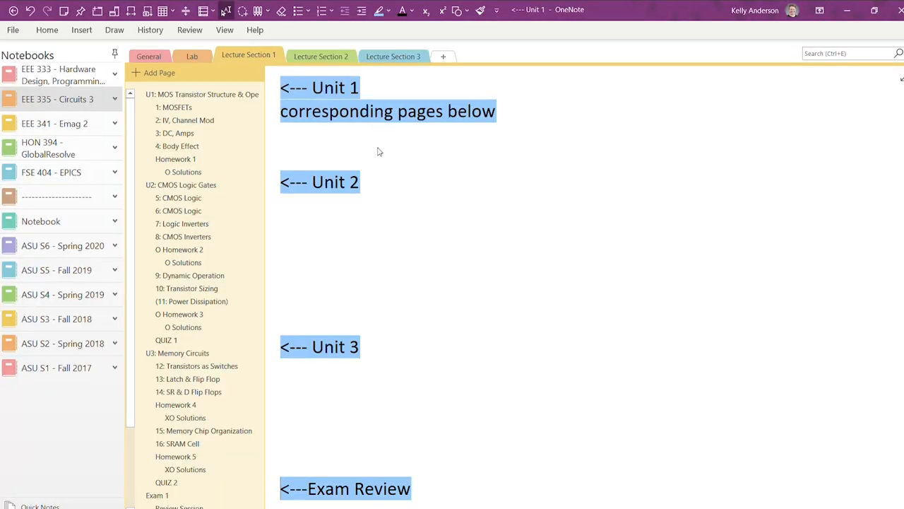
Step: Select the Lecture Section 1 tab and the Unit 1 overview page in the page list
click(197, 93)
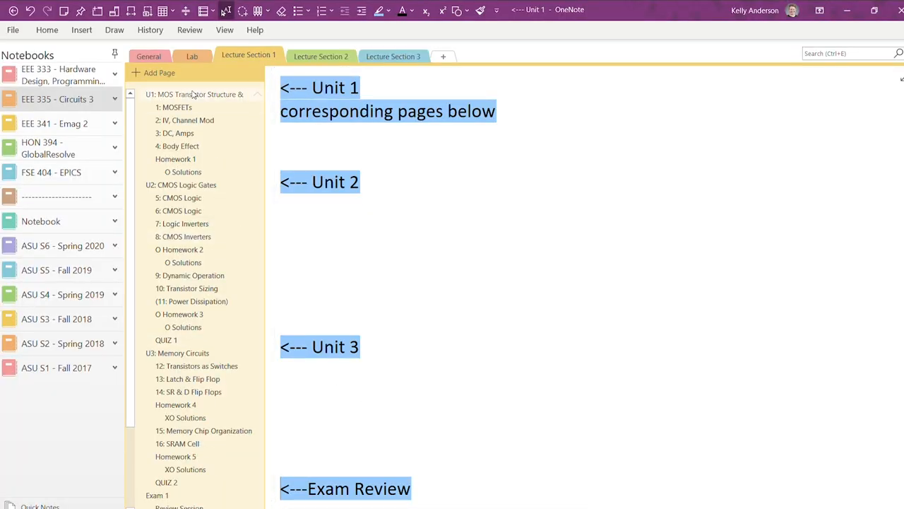
click(187, 184)
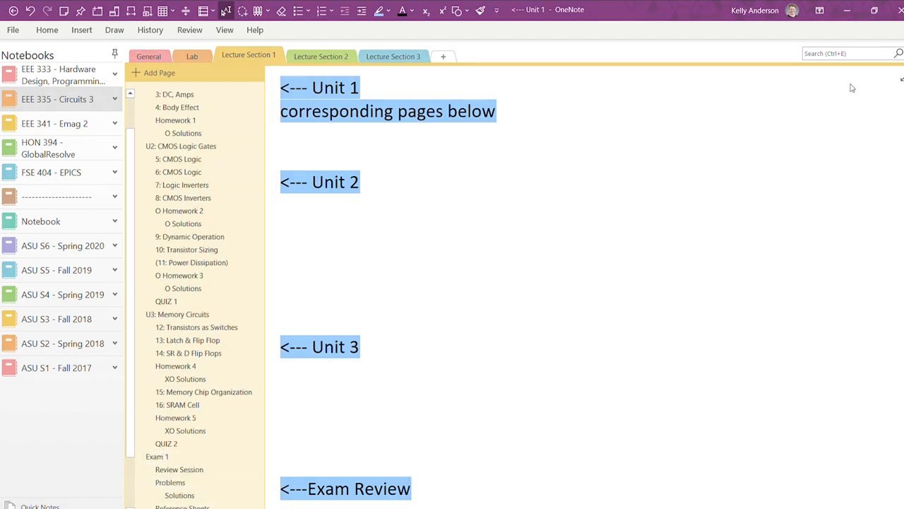
Step: In EEE 333 Lecture Section 2, scroll through the CPU Instrs & Program Walk-thru page
click(320, 56)
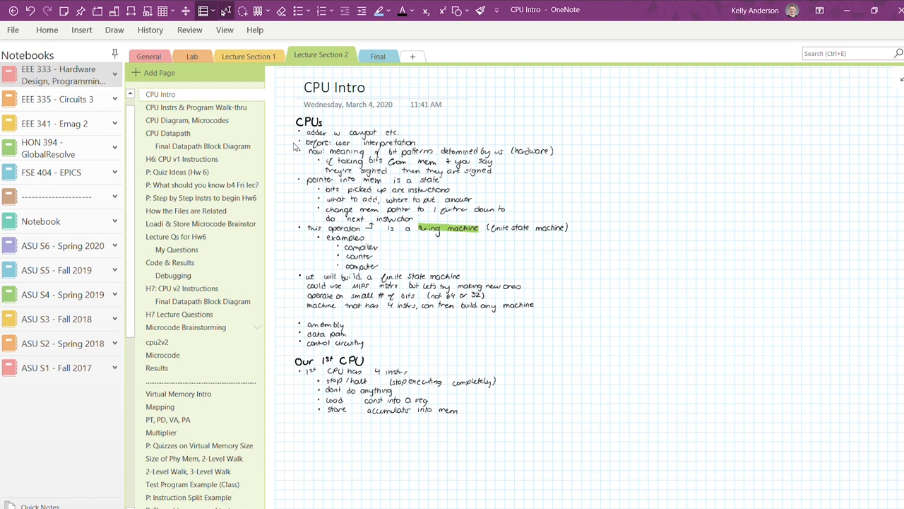
mouse_move(290, 156)
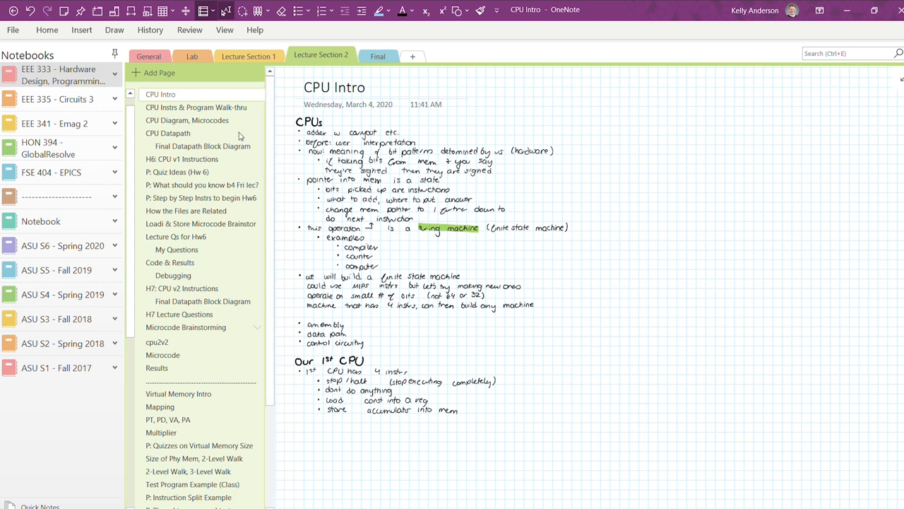
click(197, 107)
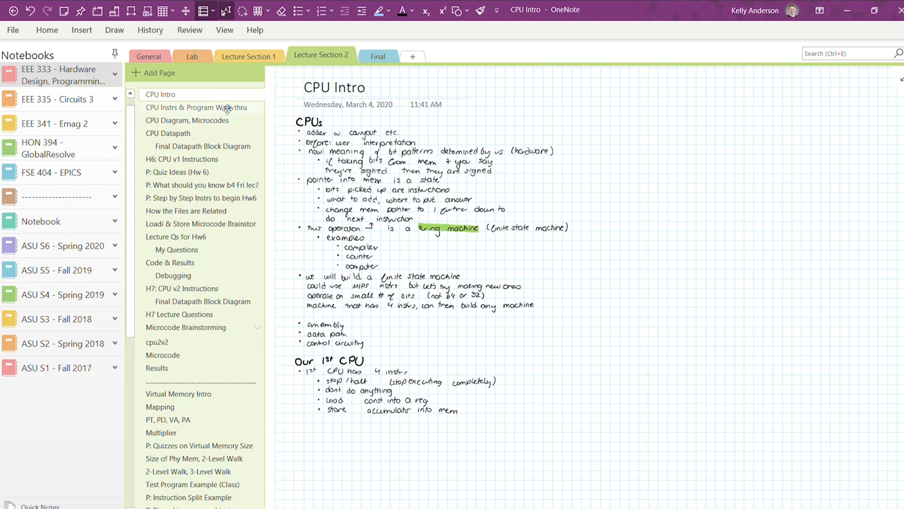
click(197, 108)
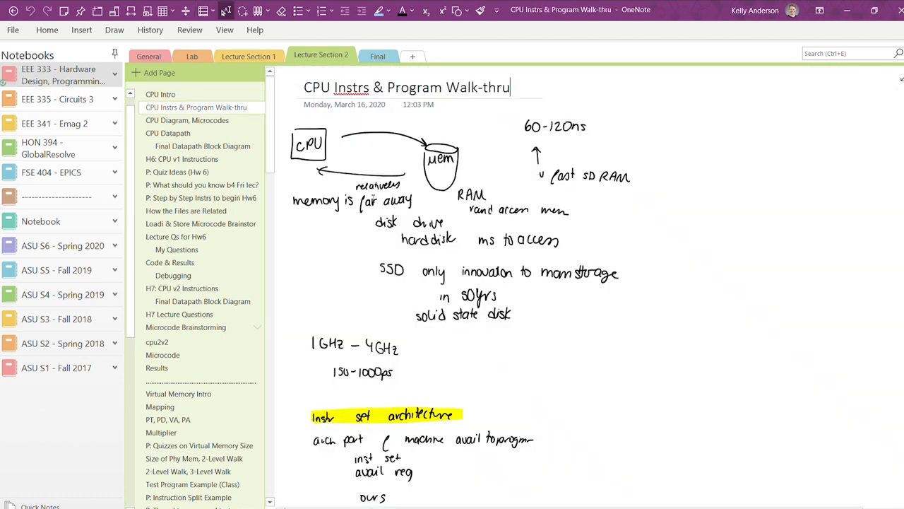
scroll(down, 3)
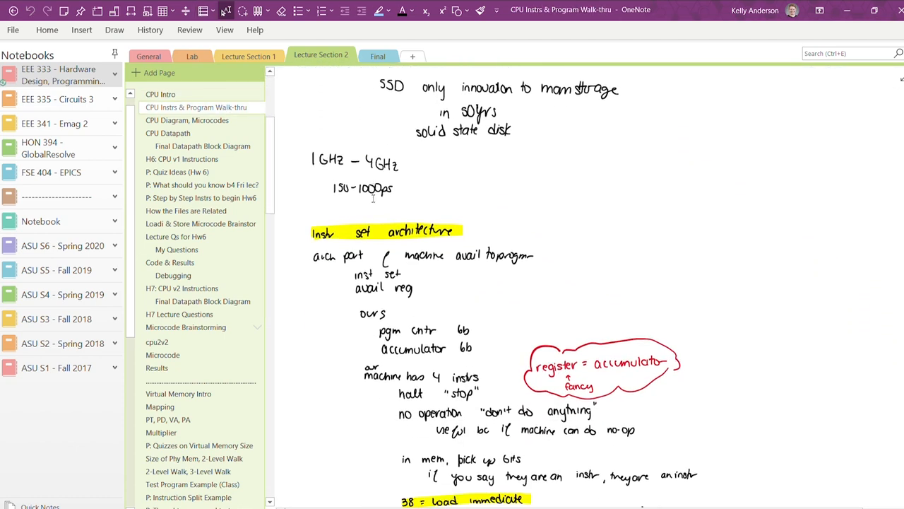
scroll(down, 3)
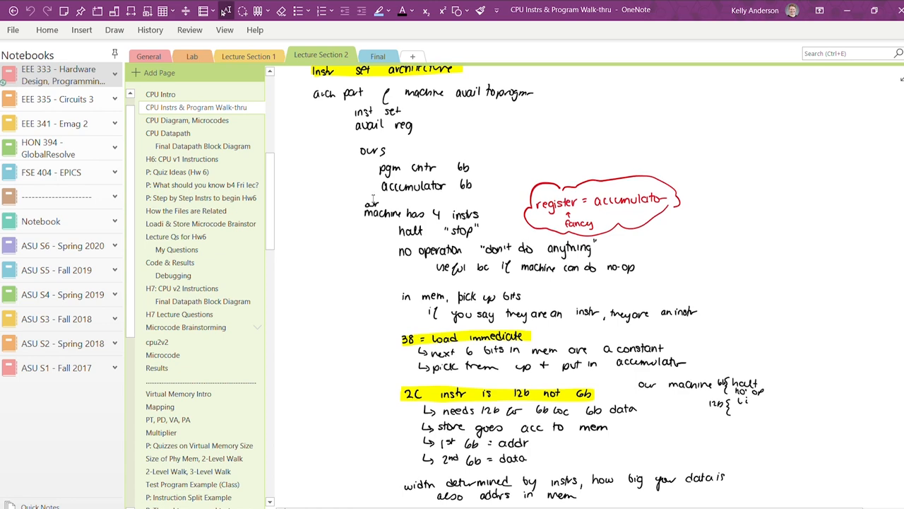
scroll(down, 3)
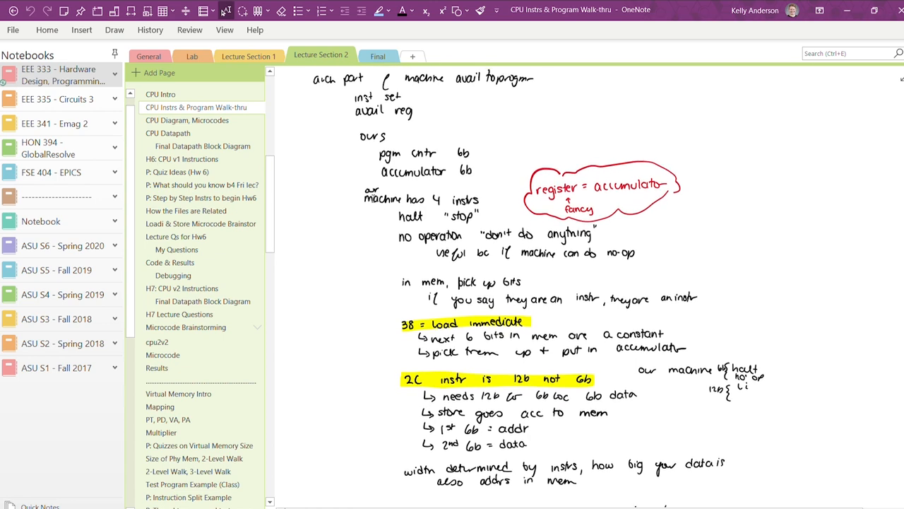
scroll(down, 3)
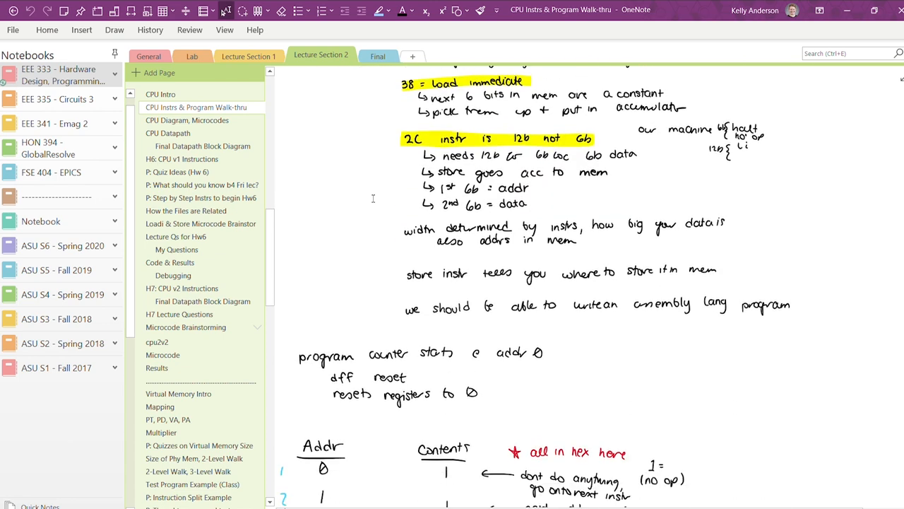
scroll(down, 3)
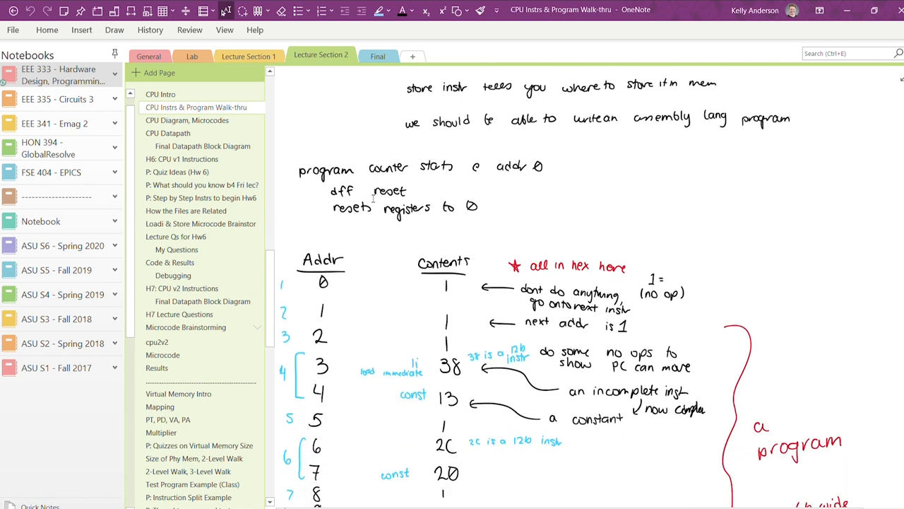
scroll(down, 3)
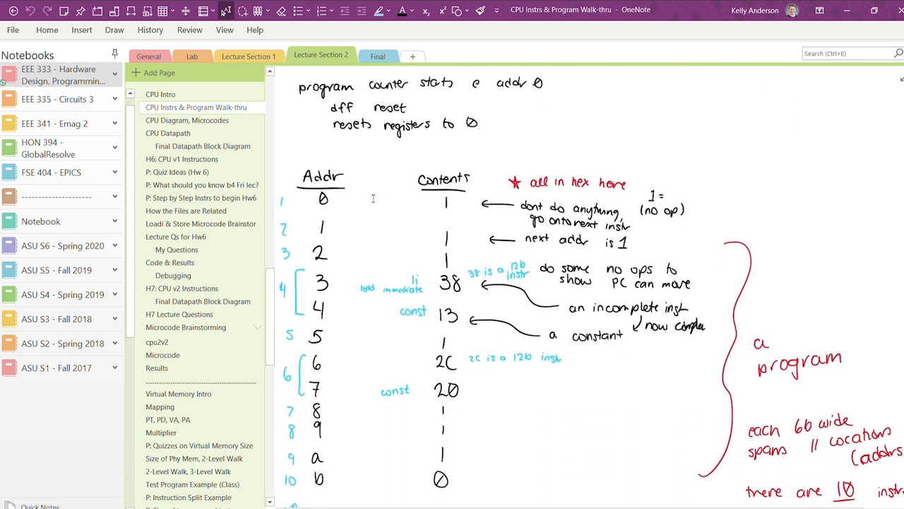
scroll(down, 3)
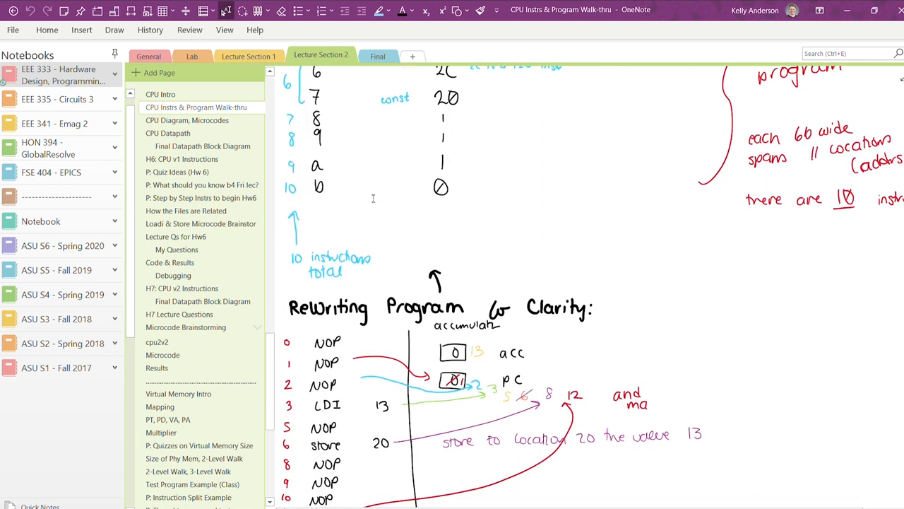
scroll(down, 3)
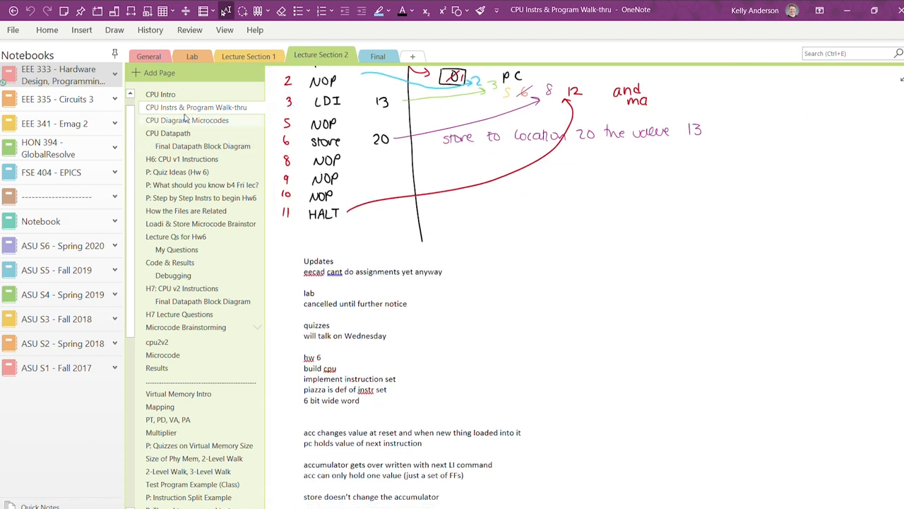
Step: Scroll through the CPU Diagram, Microcodes page showing the fetch, nop and halt sections
click(186, 119)
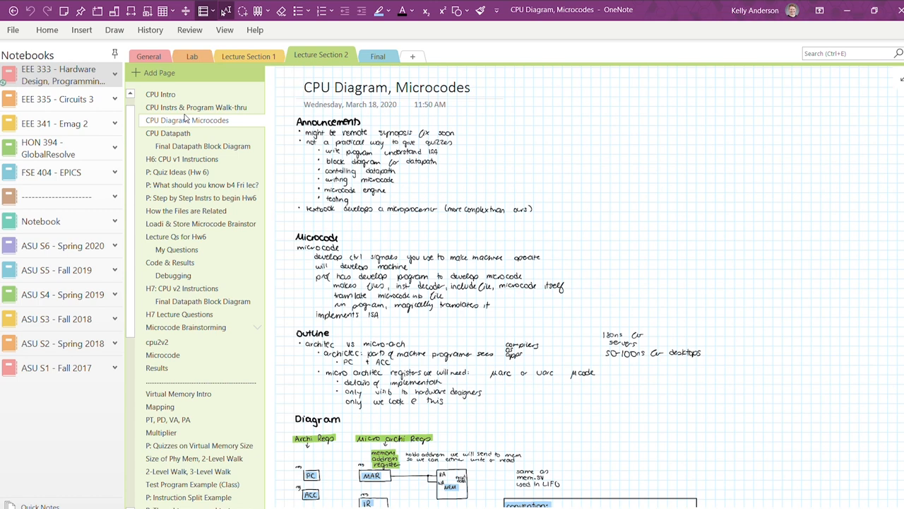
scroll(down, 3)
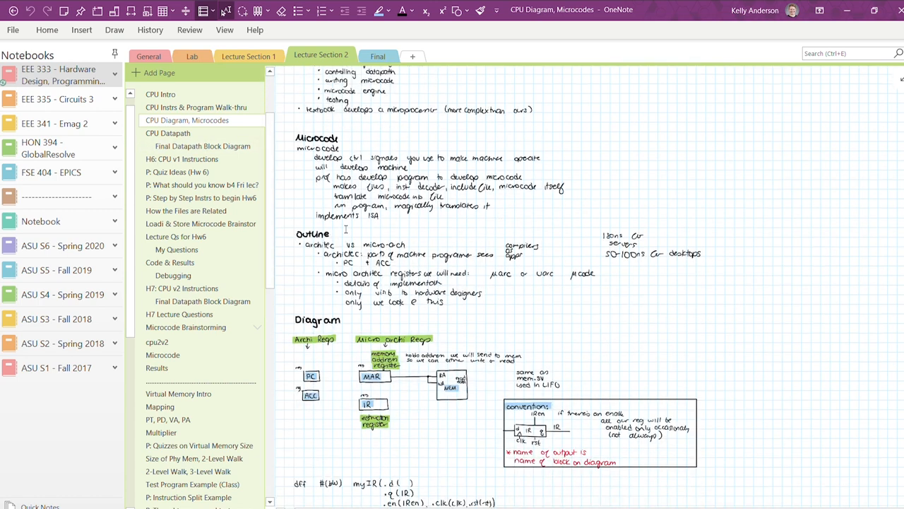
scroll(down, 3)
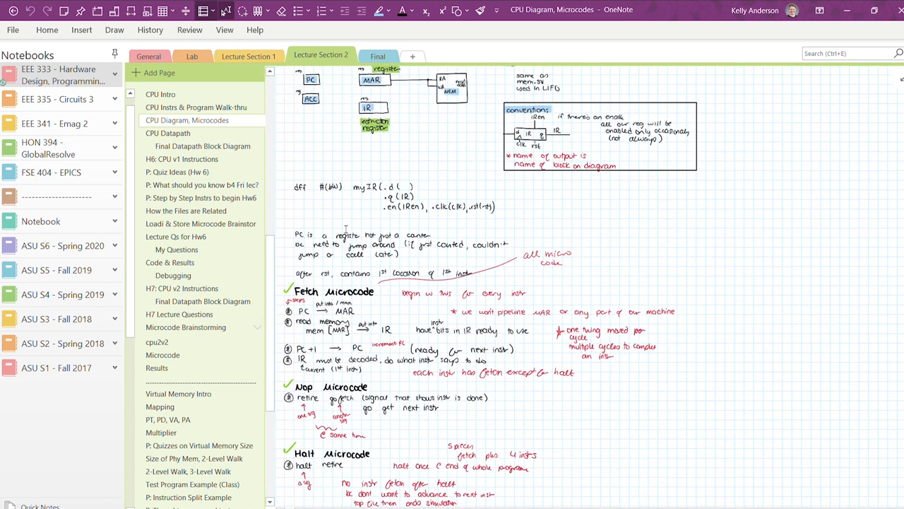
scroll(down, 3)
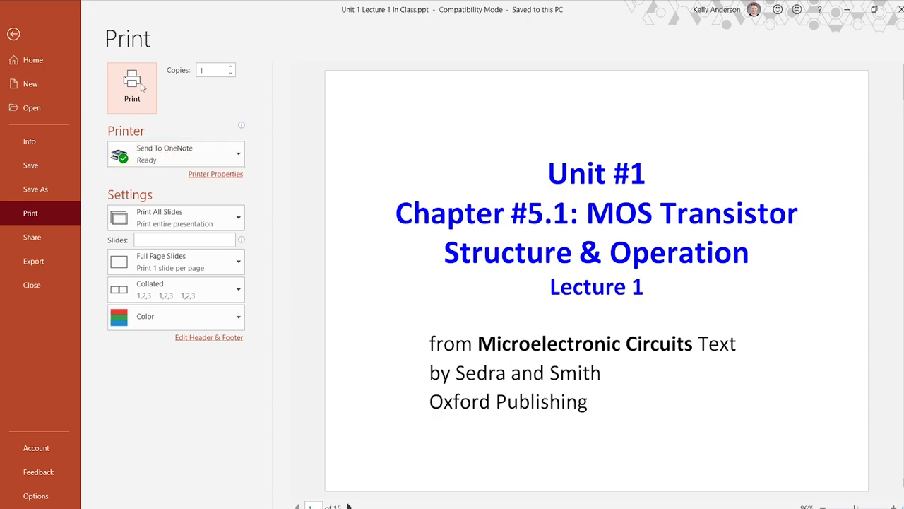
Step: Print all Unit #1 MOS transistor slides to the Send To OneNote printer
click(13, 34)
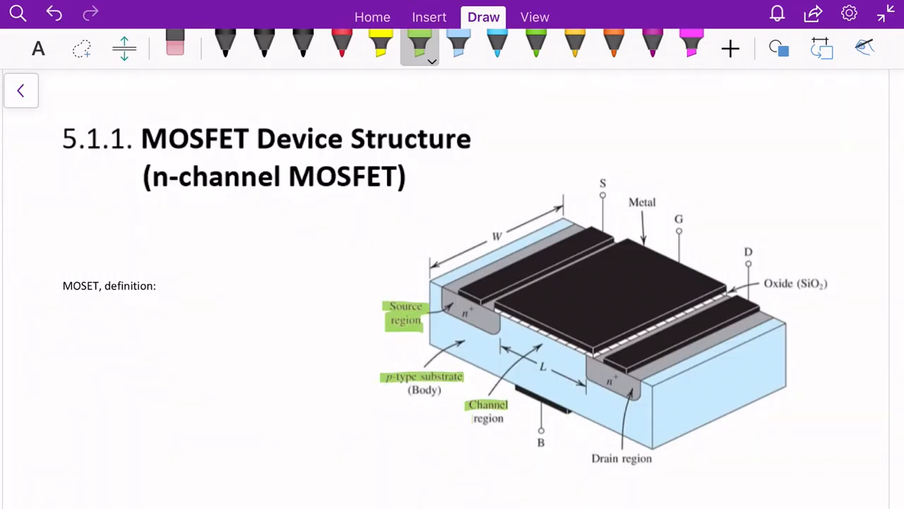
Step: Switch to the red pen and annotate the MOSFET device structure slide
click(342, 45)
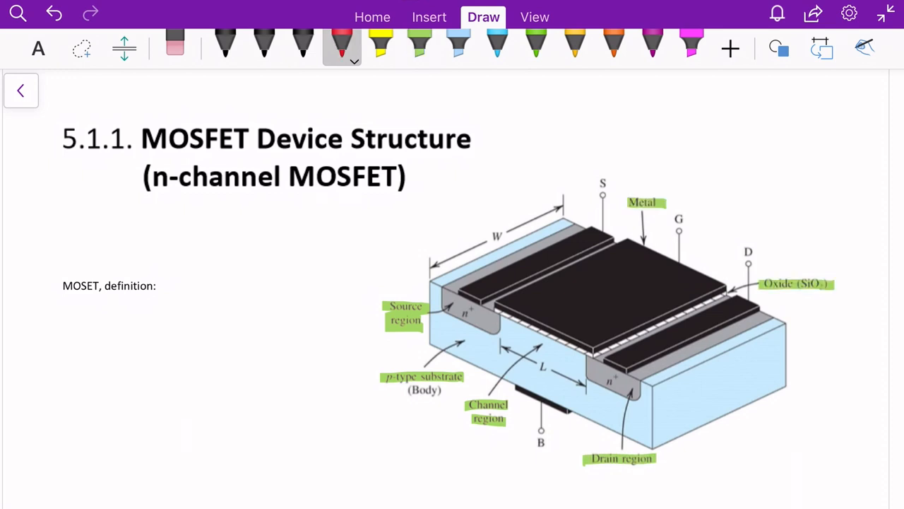
drag(498, 336, 587, 353)
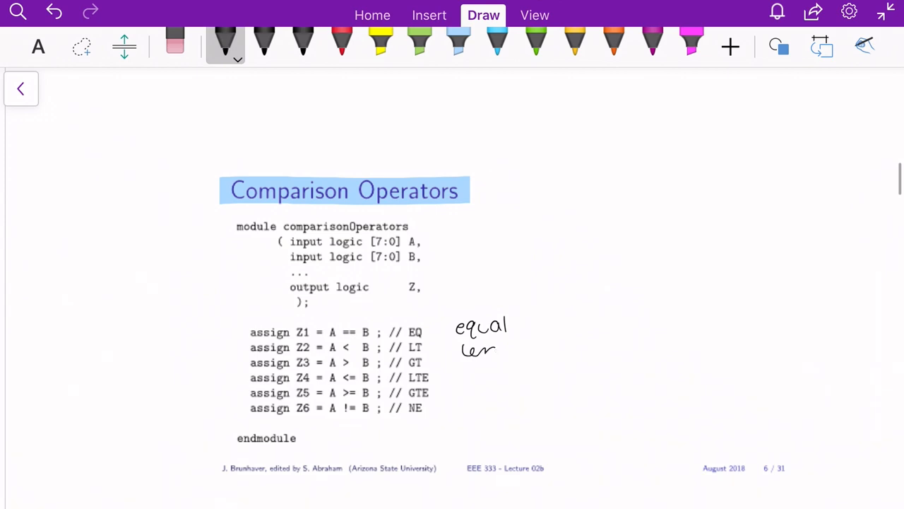
Step: Handwrite operator meanings beside the comparison operators, bracket the shift operators and note 'Logic'
drag(466, 360, 559, 385)
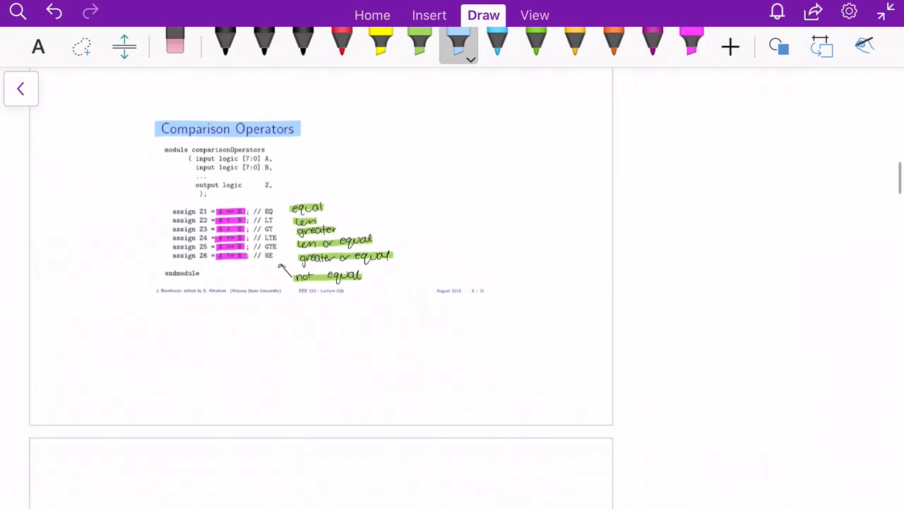
scroll(down, 3)
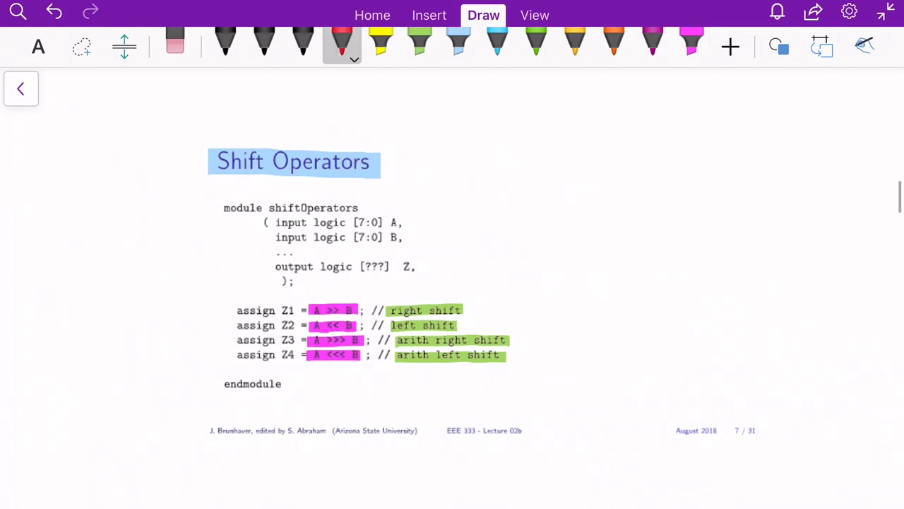
drag(501, 297, 586, 285)
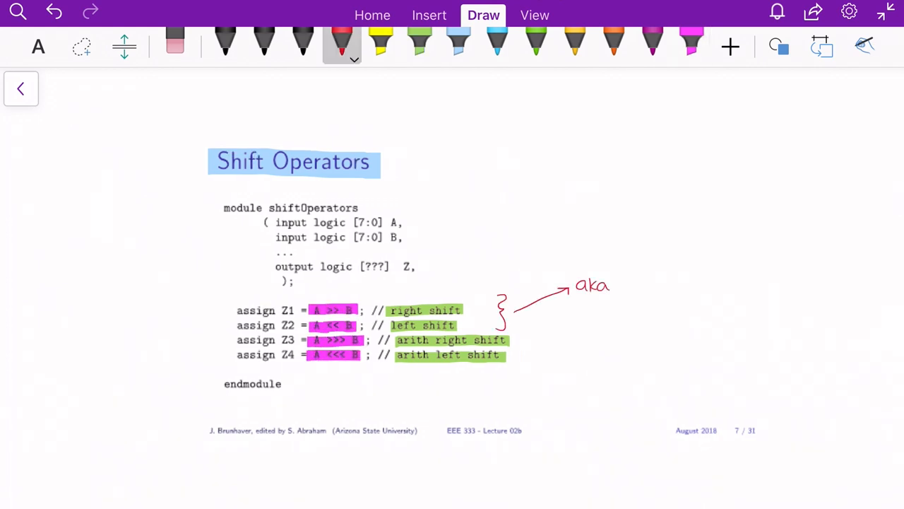
text(Logic)
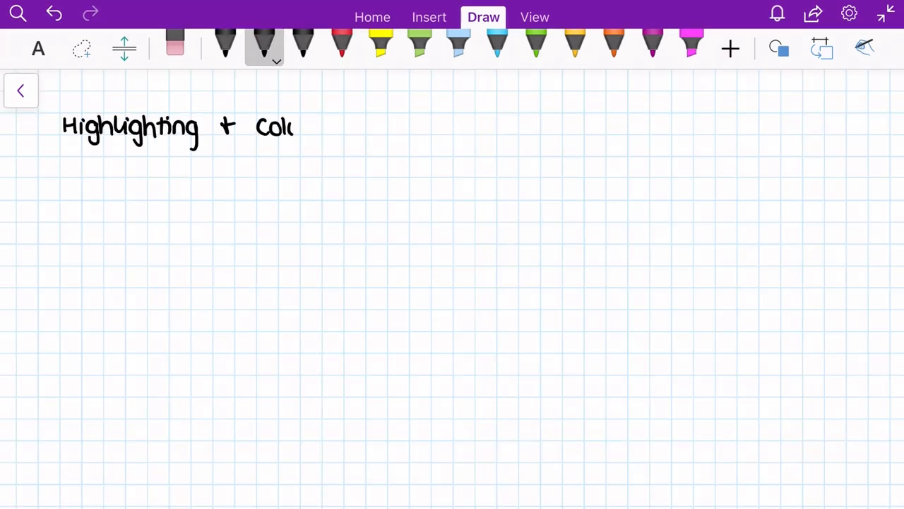
Step: Write the colour-coding heading, thin-pen regular notes, 'equations' and 'green highlight - voca' entries
drag(297, 128, 539, 127)
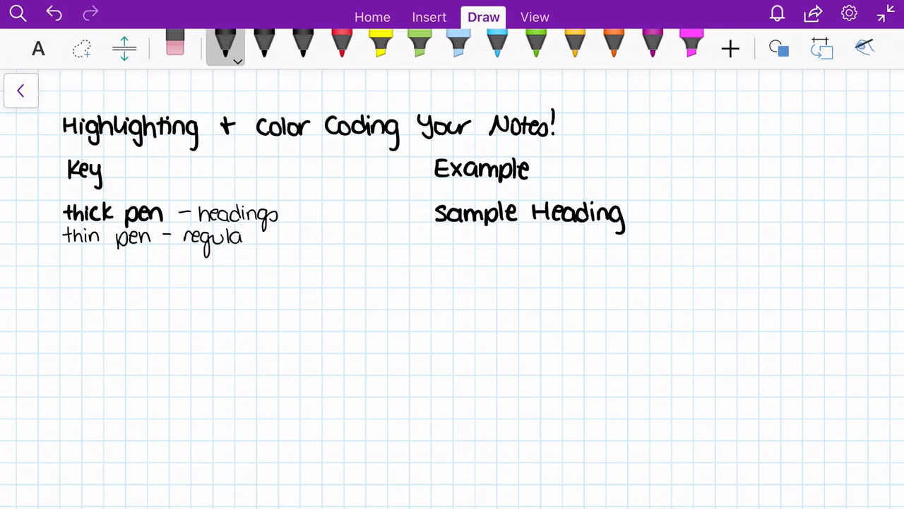
drag(247, 237, 495, 241)
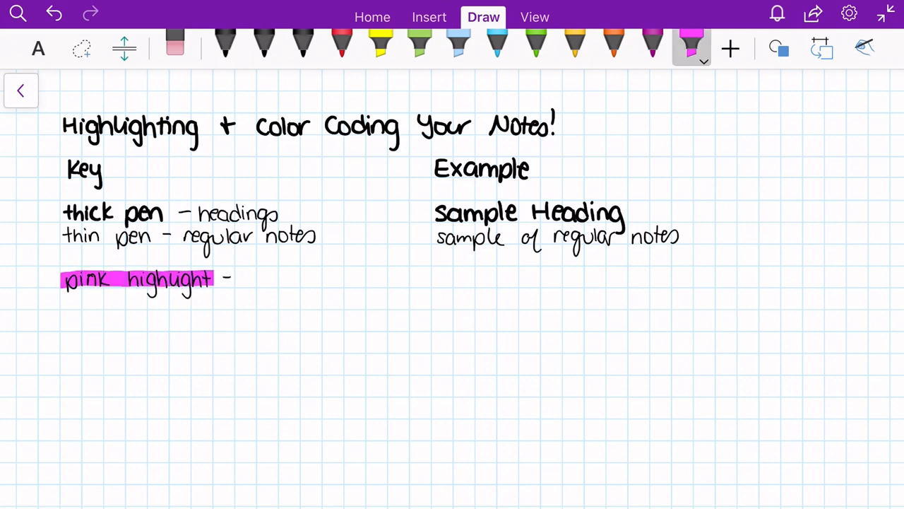
text(equations)
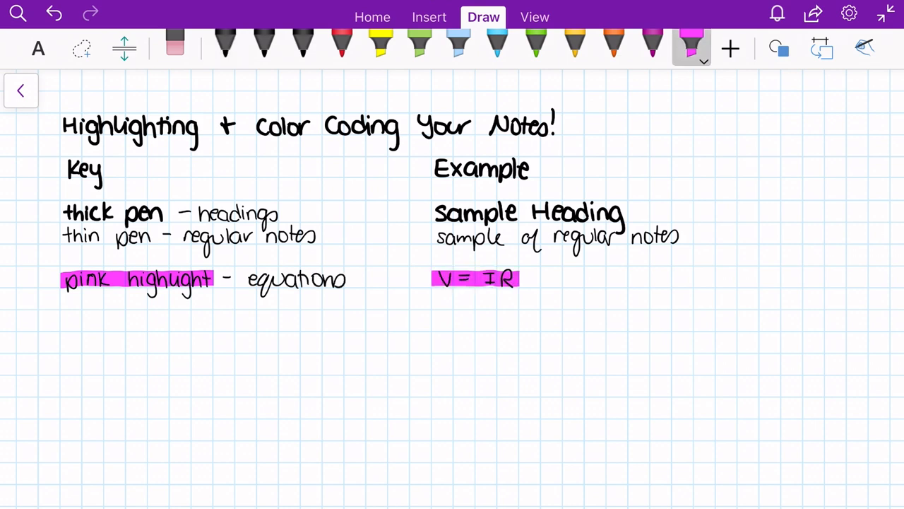
text(green highlight - vocabulary)
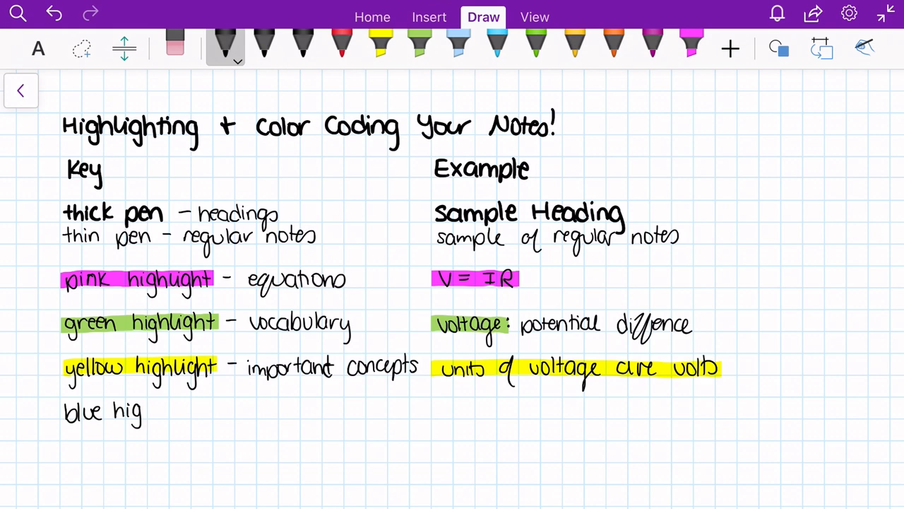
Step: Add a blue-highlighted sample heading and the 'important!' example to the key
click(263, 45)
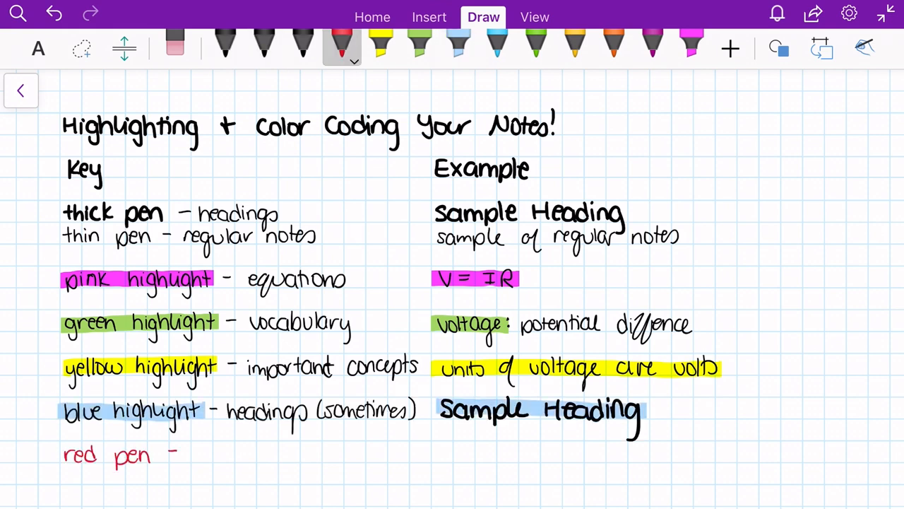
text(important!)
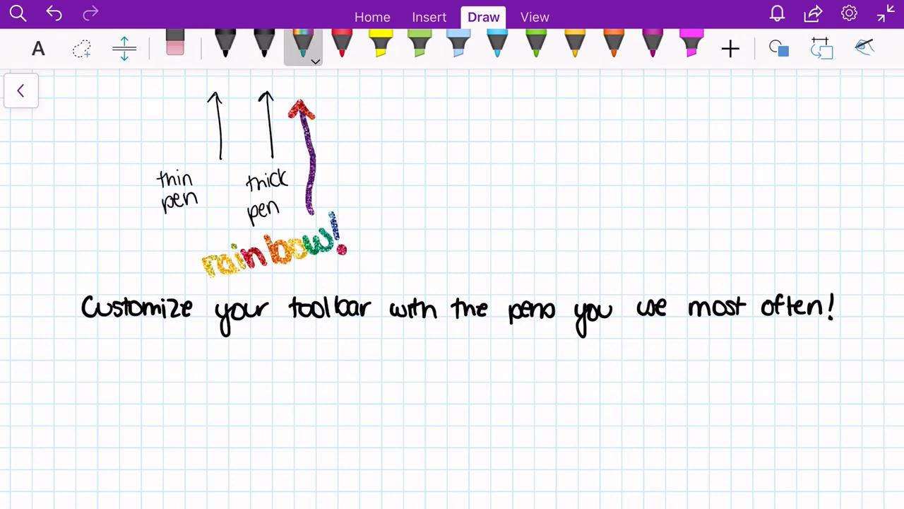
Step: Select the rainbow pen on the Draw toolbar beside the 'Customize your toolbar' note
click(225, 48)
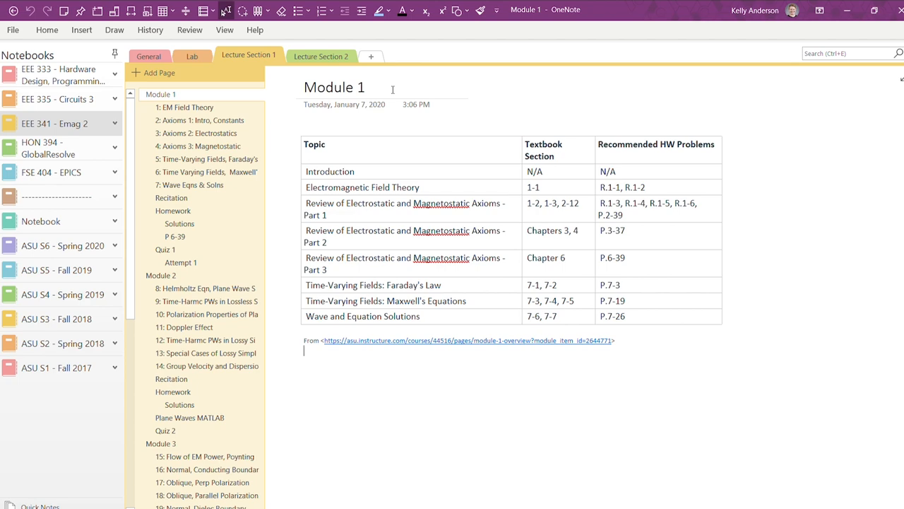
Step: Scroll through the 1: EM Field Theory lecture slides
click(188, 108)
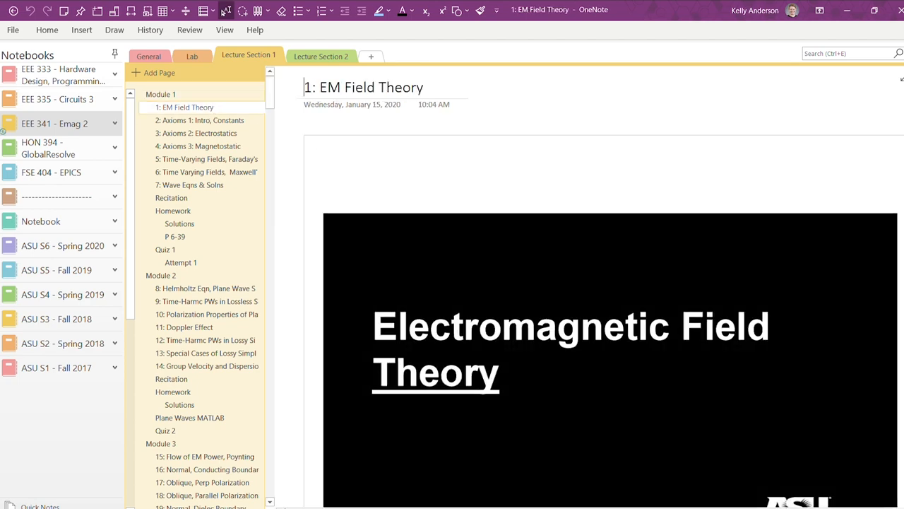
scroll(down, 3)
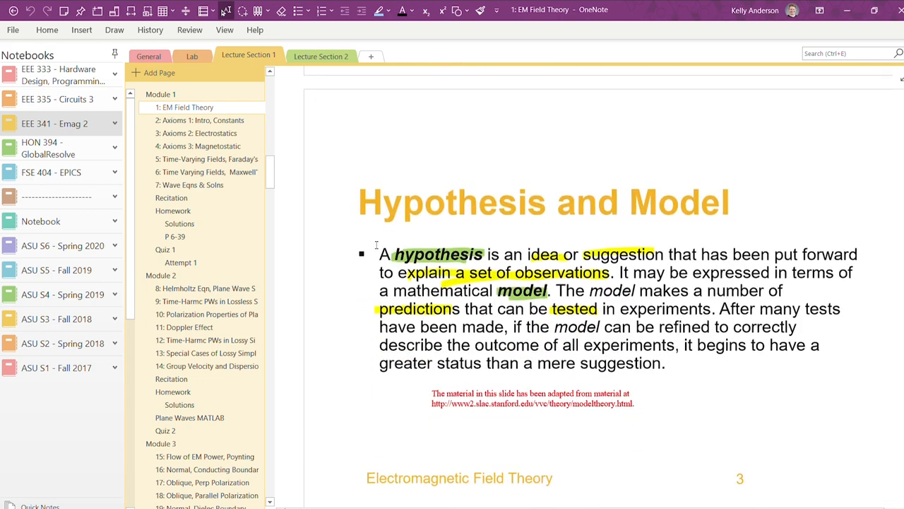
scroll(down, 3)
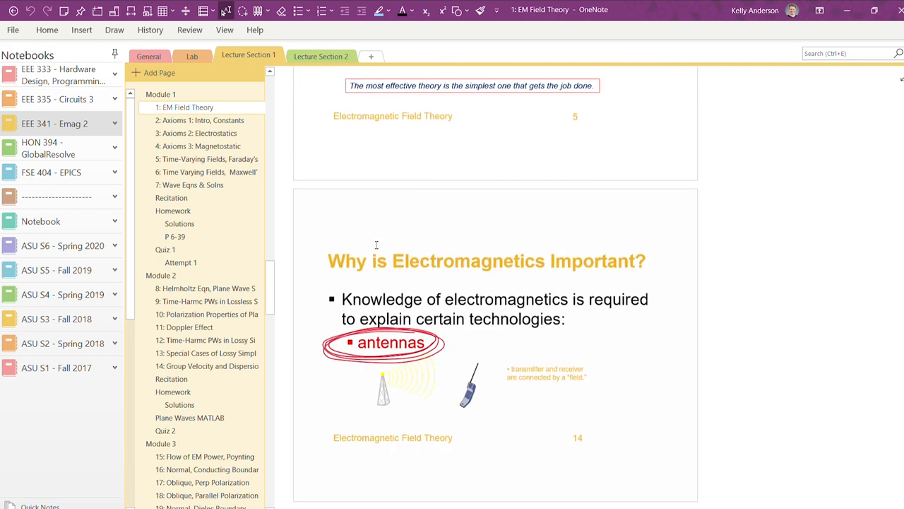
scroll(down, 3)
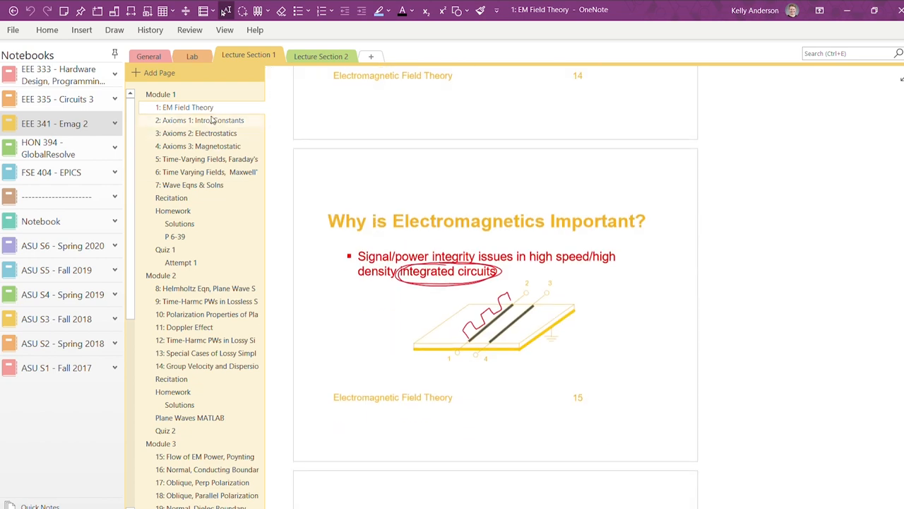
Step: Look over the 2: Axioms 1: Intro, Constants page
click(201, 120)
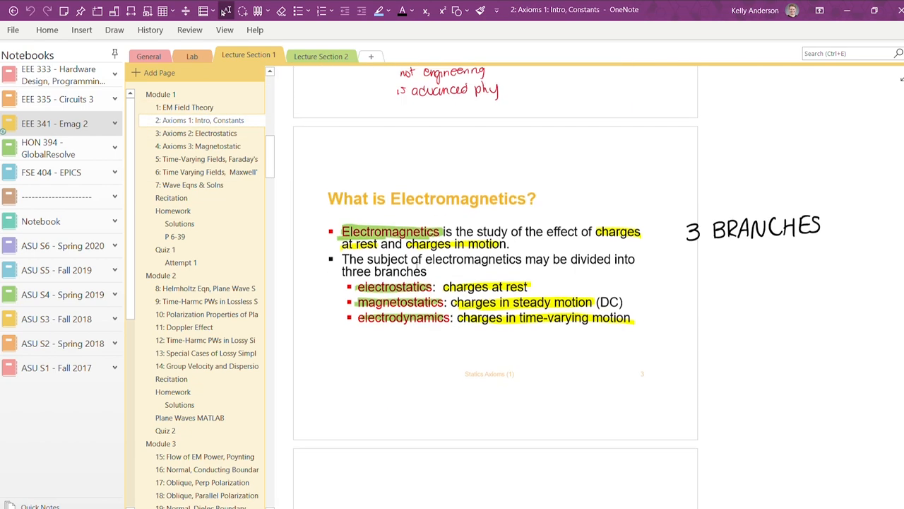
scroll(down, 3)
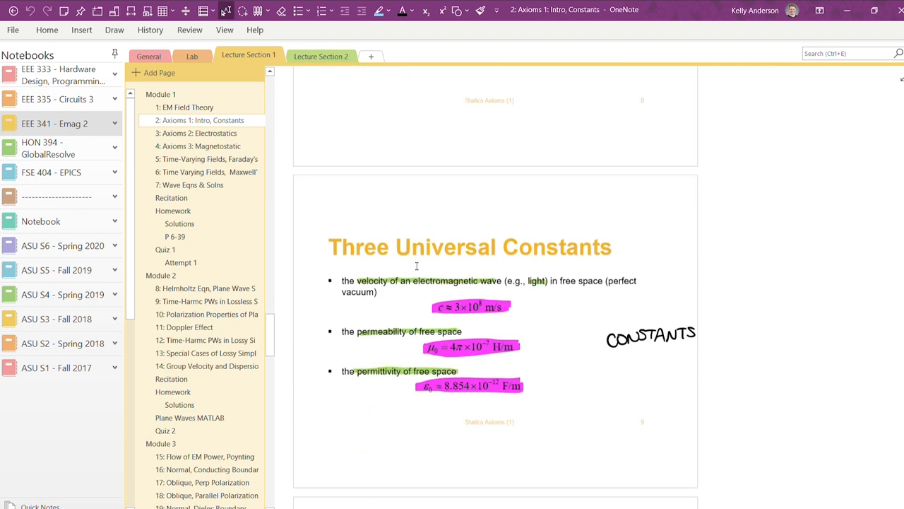
Step: Scroll through the handwritten Recitation notes page
click(171, 198)
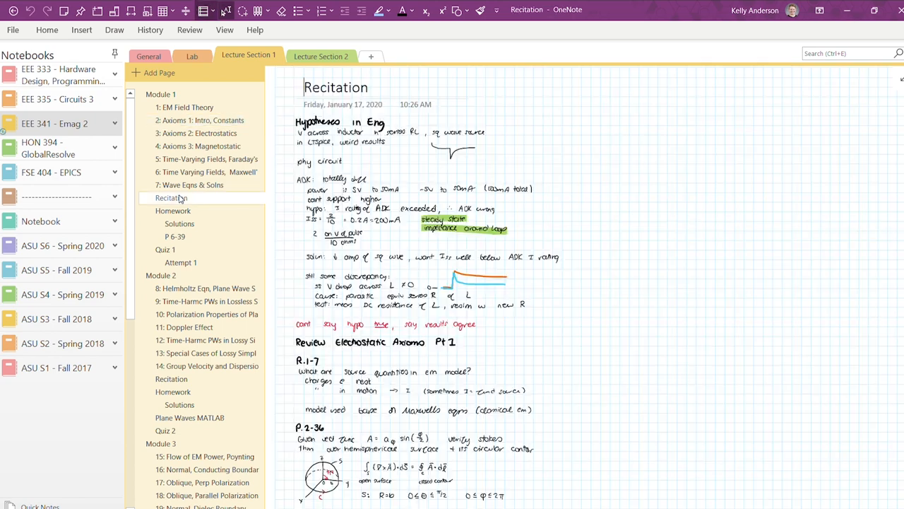
scroll(down, 3)
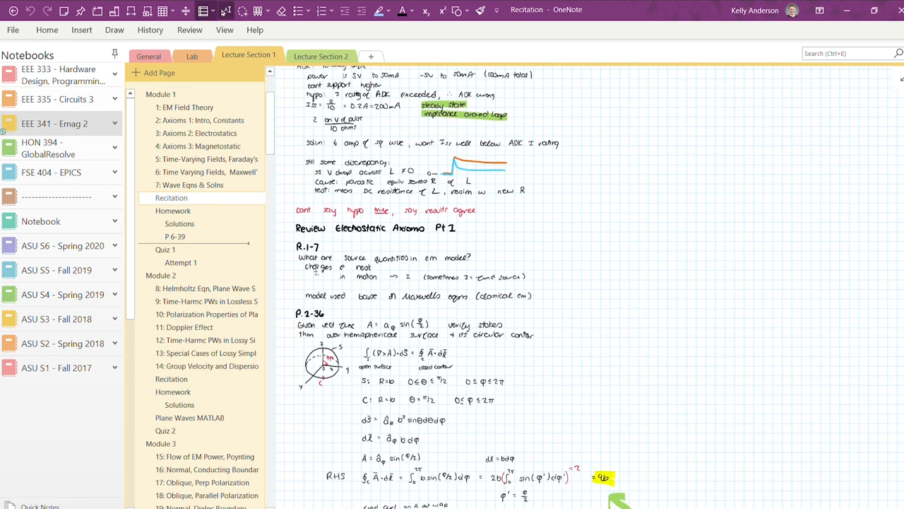
scroll(down, 3)
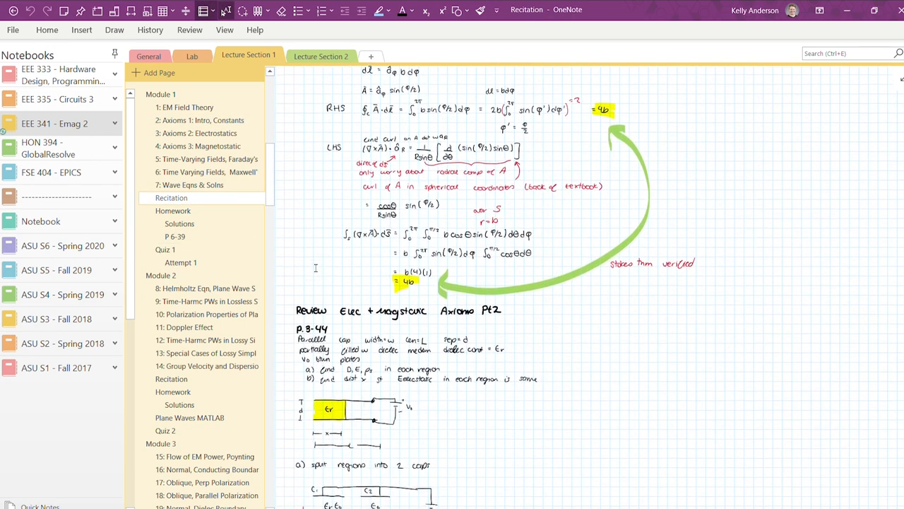
scroll(down, 3)
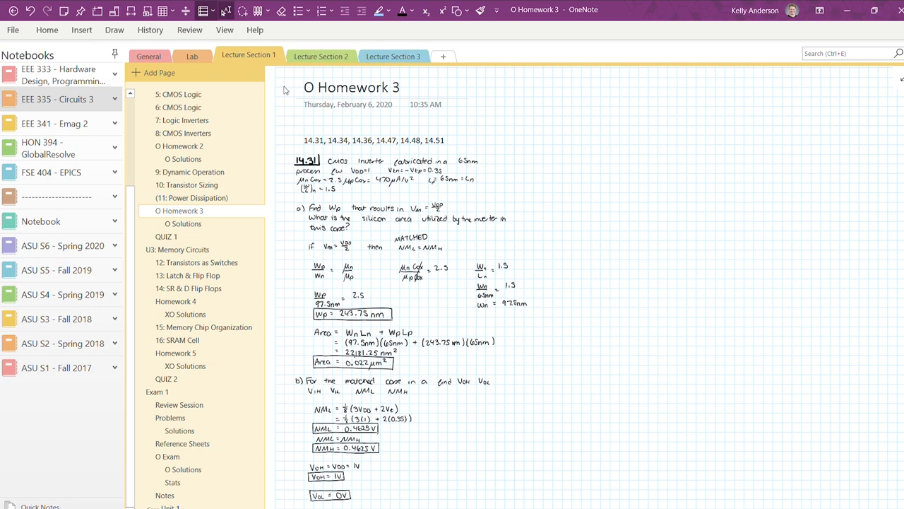
click(318, 87)
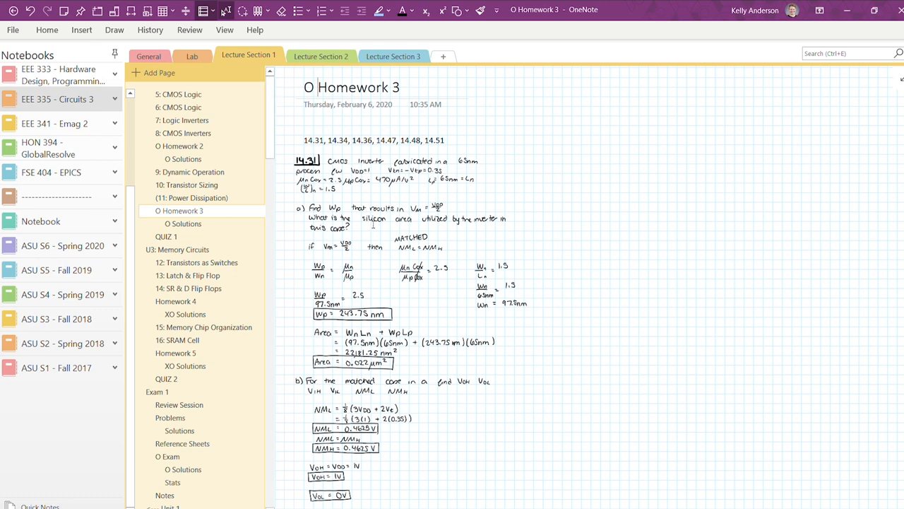
scroll(down, 3)
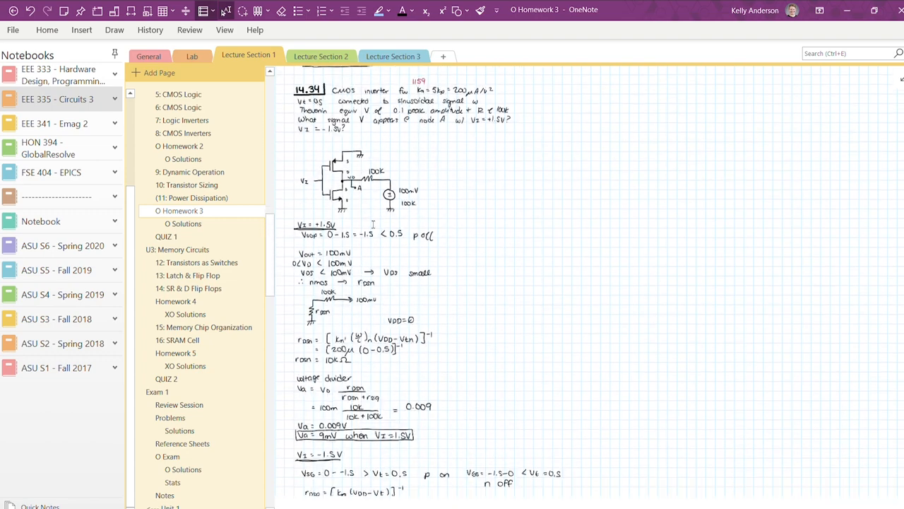
scroll(down, 3)
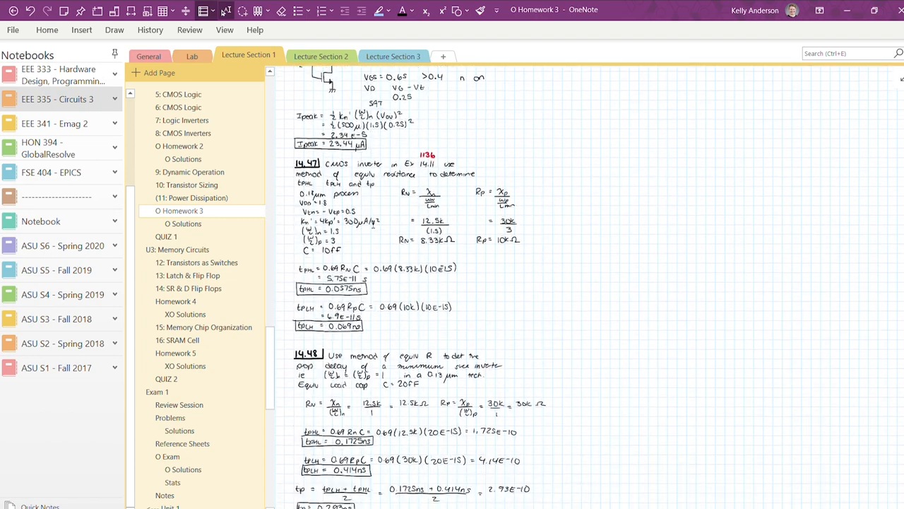
scroll(down, 3)
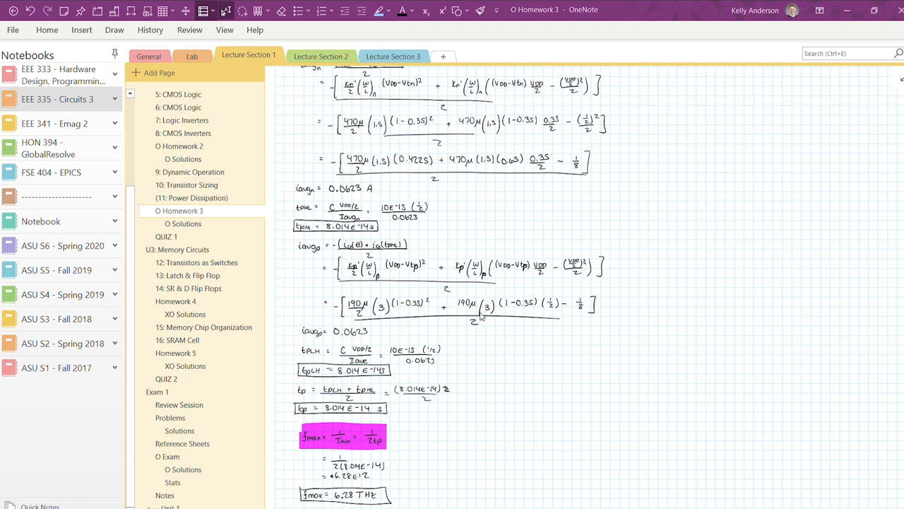
mouse_move(493, 315)
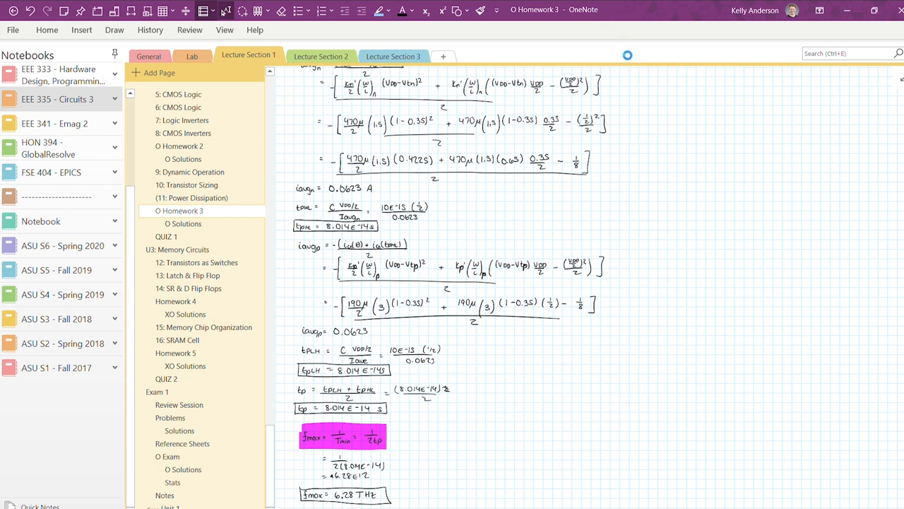
mouse_move(624, 119)
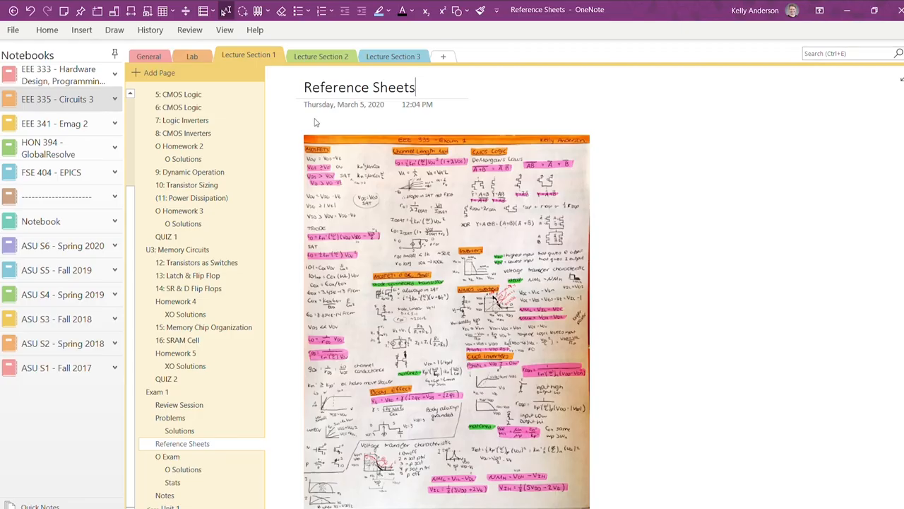
mouse_move(305, 122)
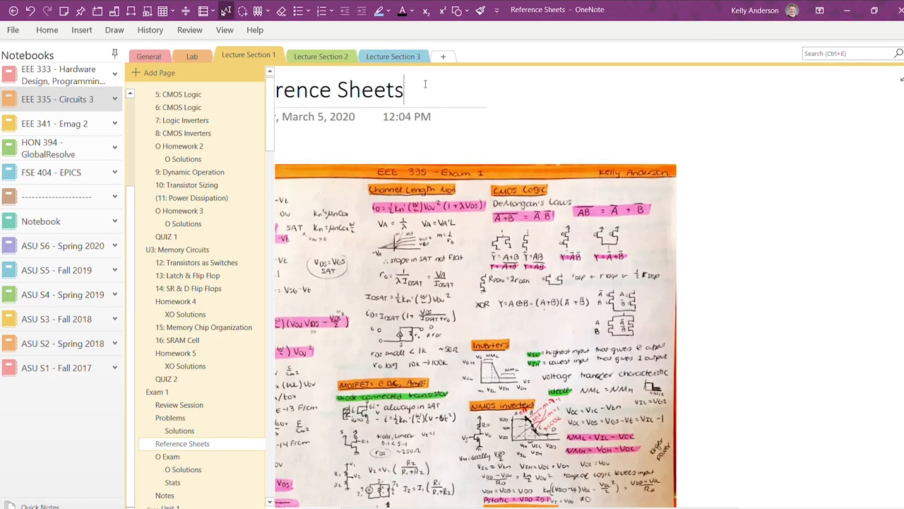
Step: Scroll through the handwritten Exam 1 Reference Sheets page
scroll(down, 3)
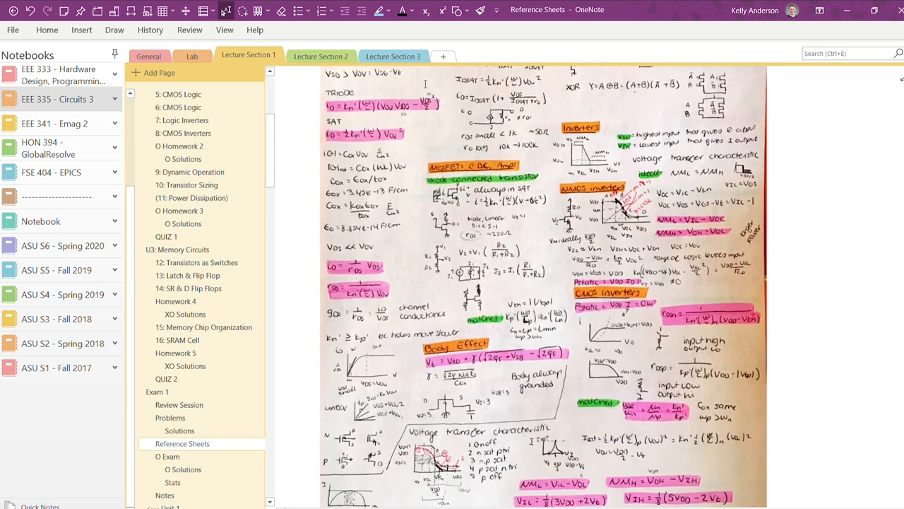
scroll(down, 3)
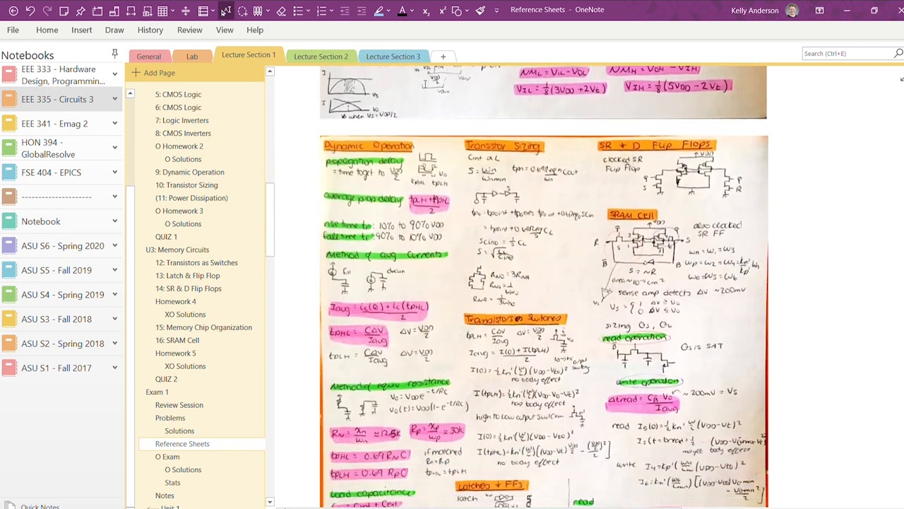
scroll(down, 3)
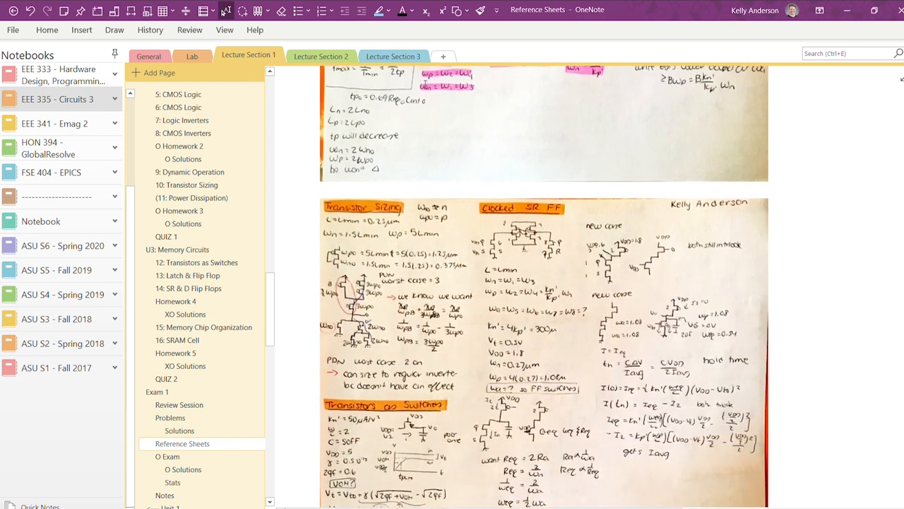
scroll(down, 3)
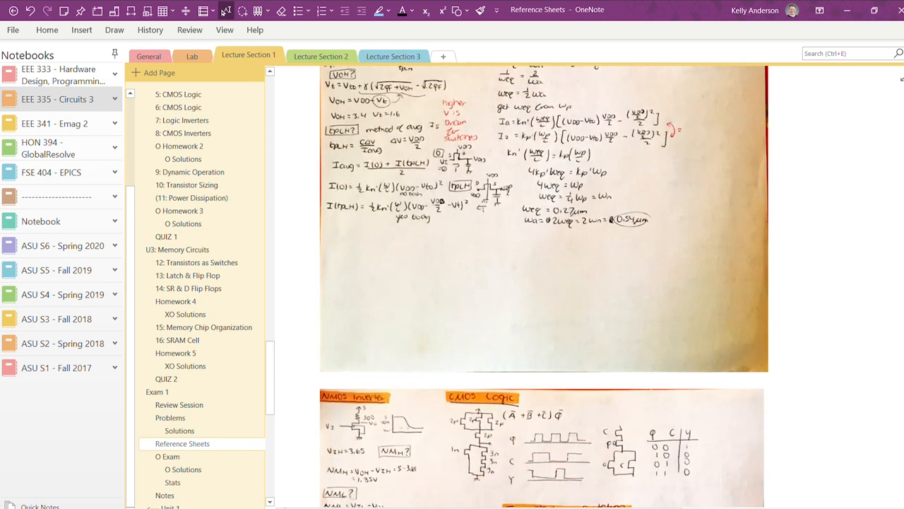
scroll(down, 3)
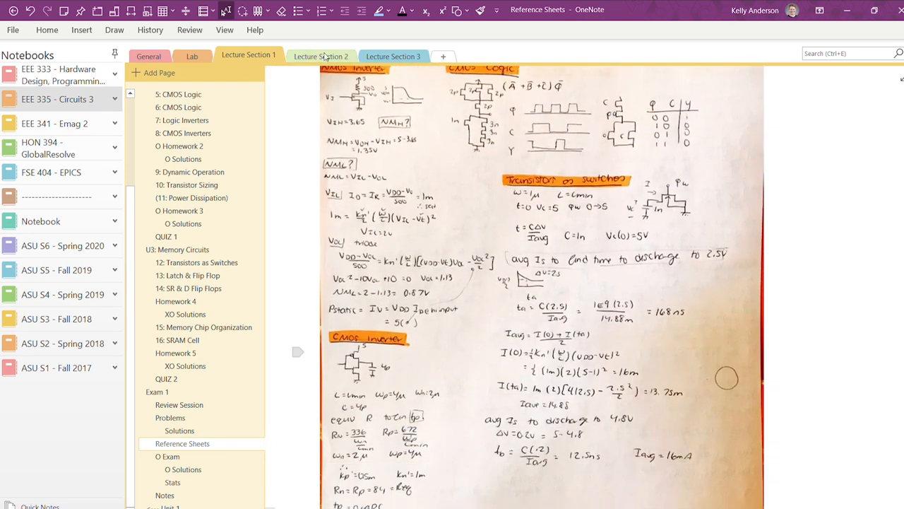
Step: View the Lecture Section 2 reference sheet
click(320, 56)
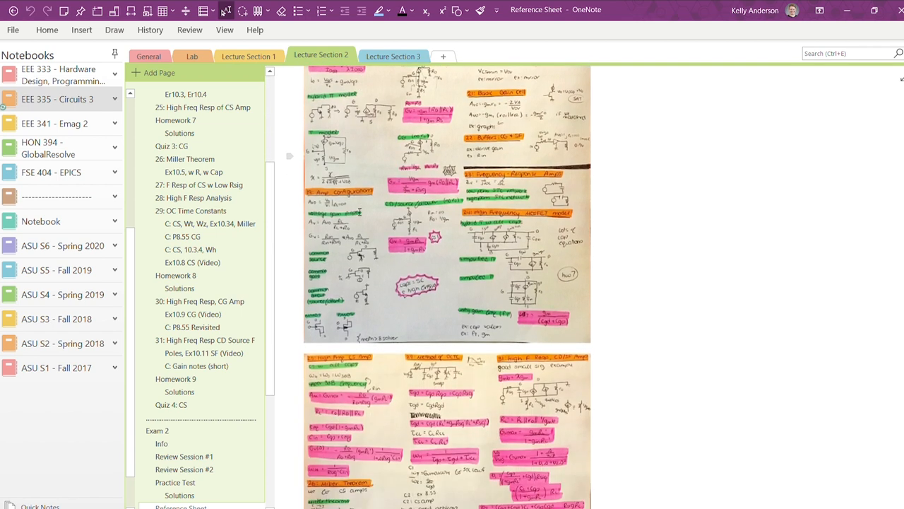
scroll(down, 3)
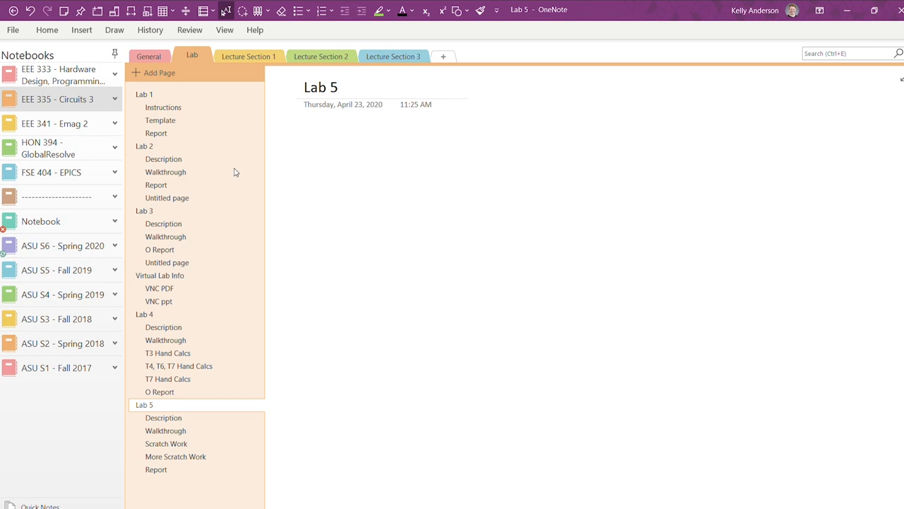
Step: Read through the Lab 5 Description page
click(338, 88)
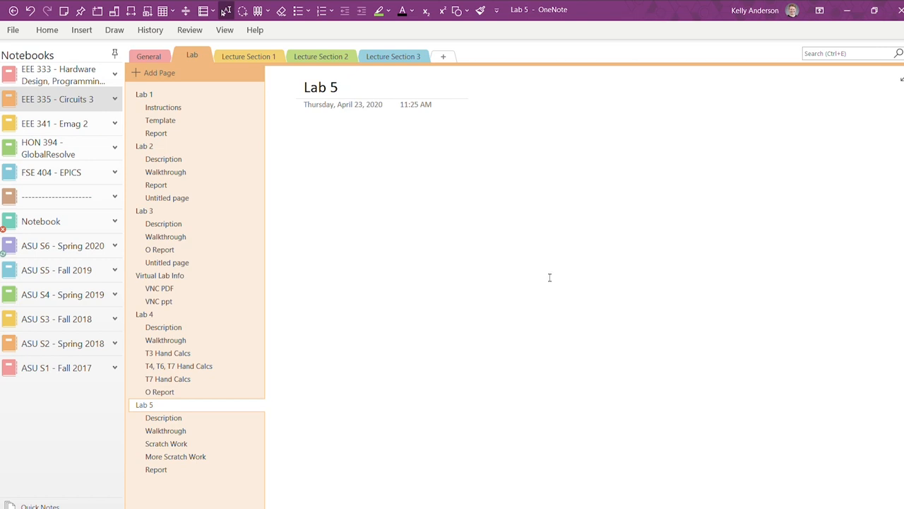
click(339, 88)
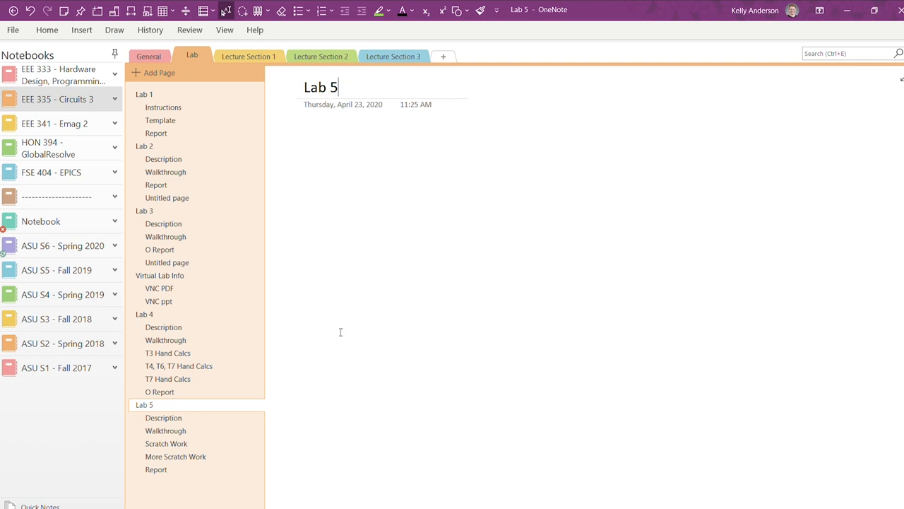
click(164, 417)
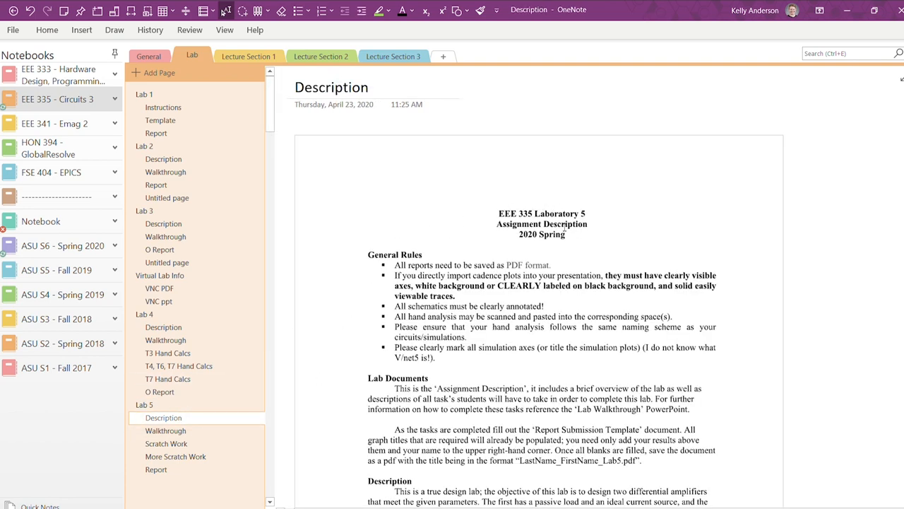
scroll(down, 3)
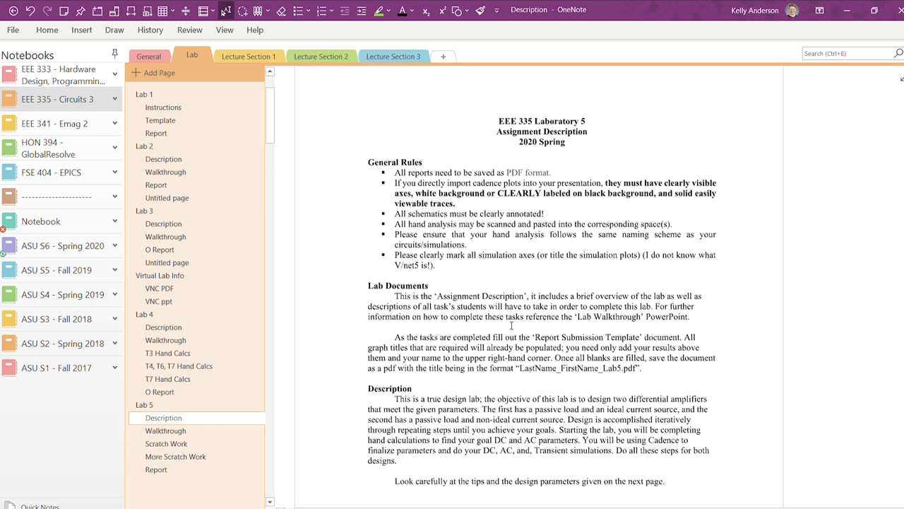
scroll(down, 3)
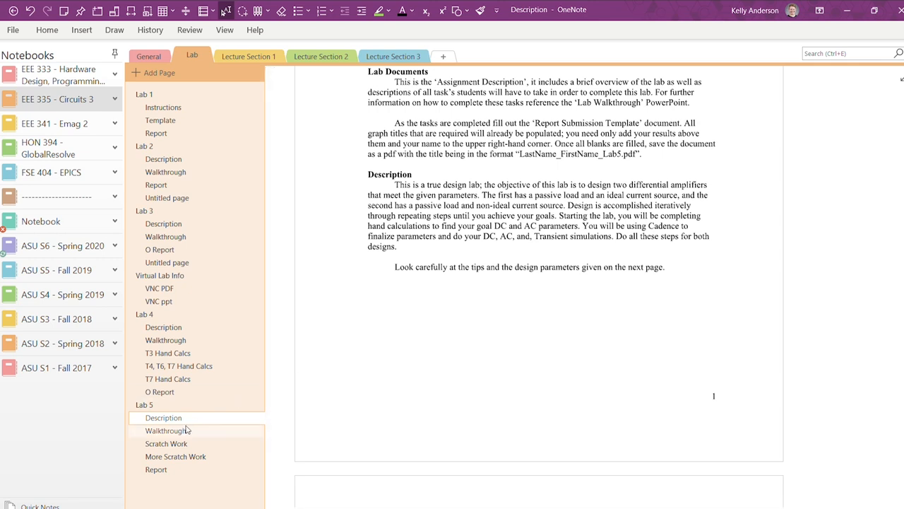
mouse_move(187, 447)
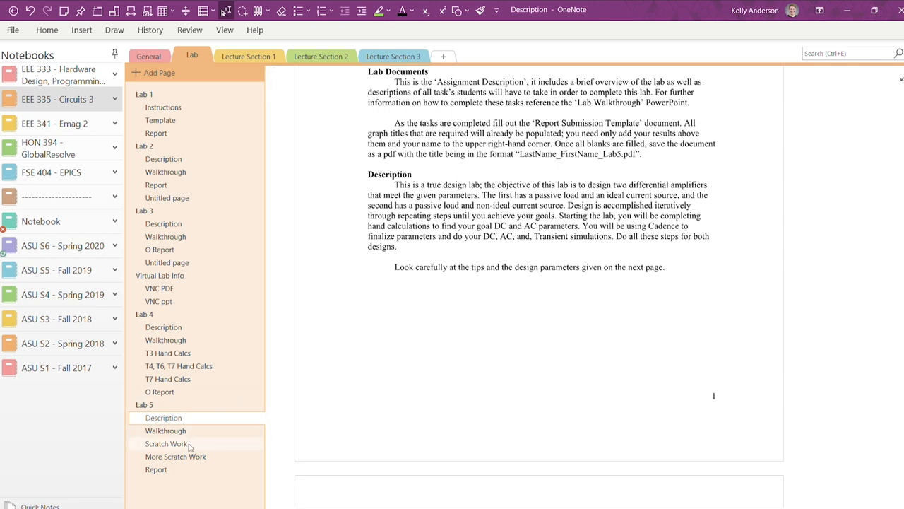
Step: View the Lab 5 Scratch Work page, then move to the D Flip Flop page in EEE 333
click(166, 443)
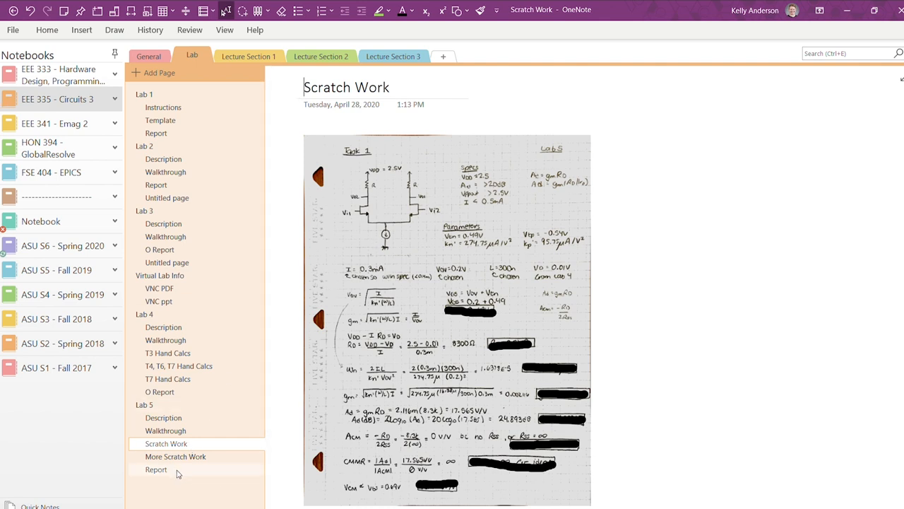
click(155, 470)
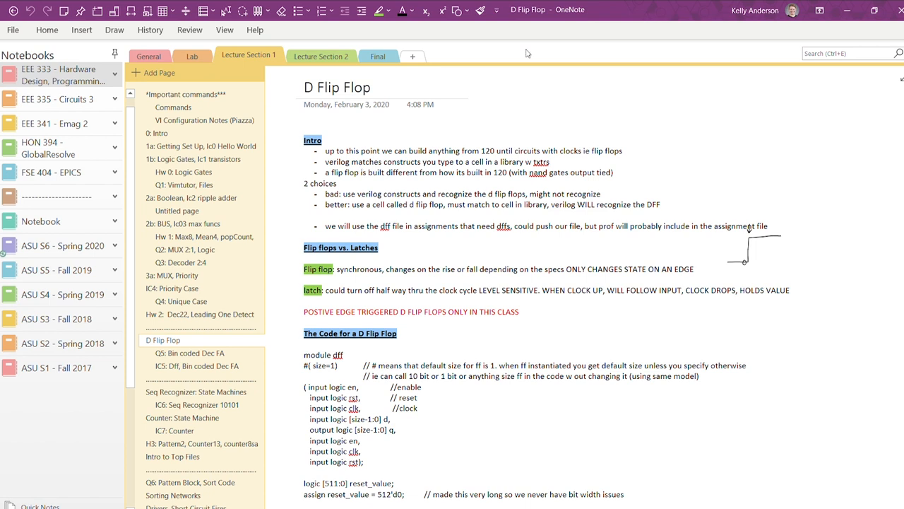
Step: Search the handwriting for the Block diagram section, then go to Homework 10 in EEE 335
text(la)
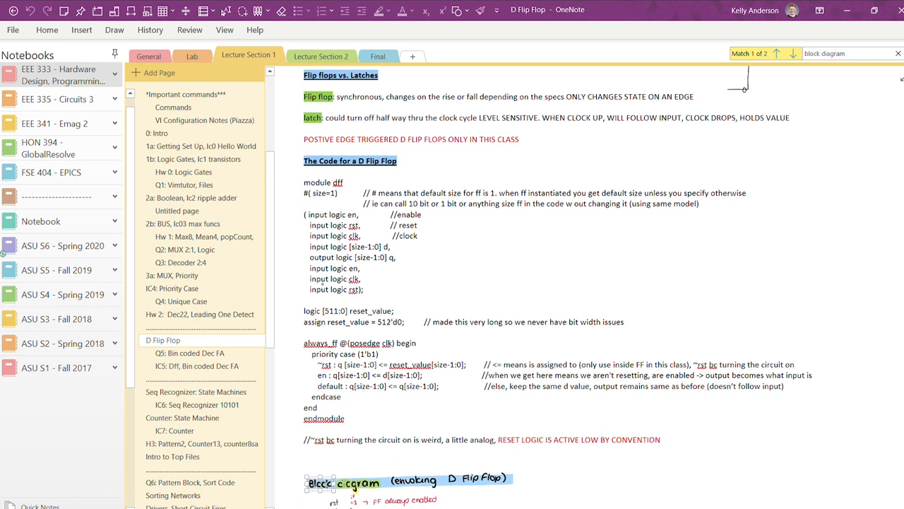
scroll(down, 3)
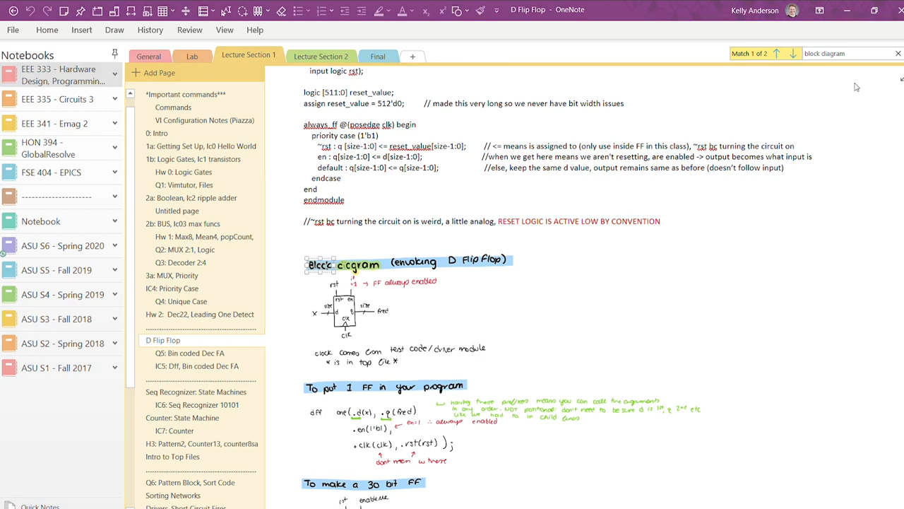
click(148, 57)
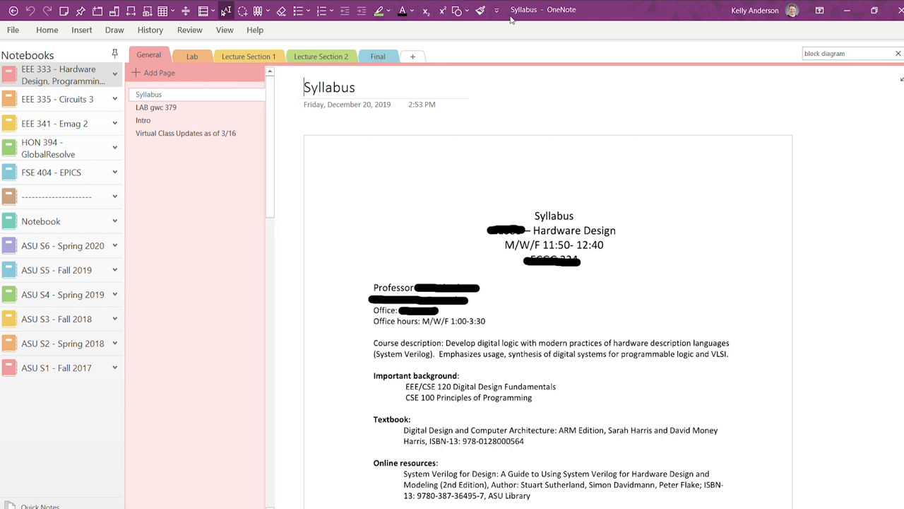
click(47, 30)
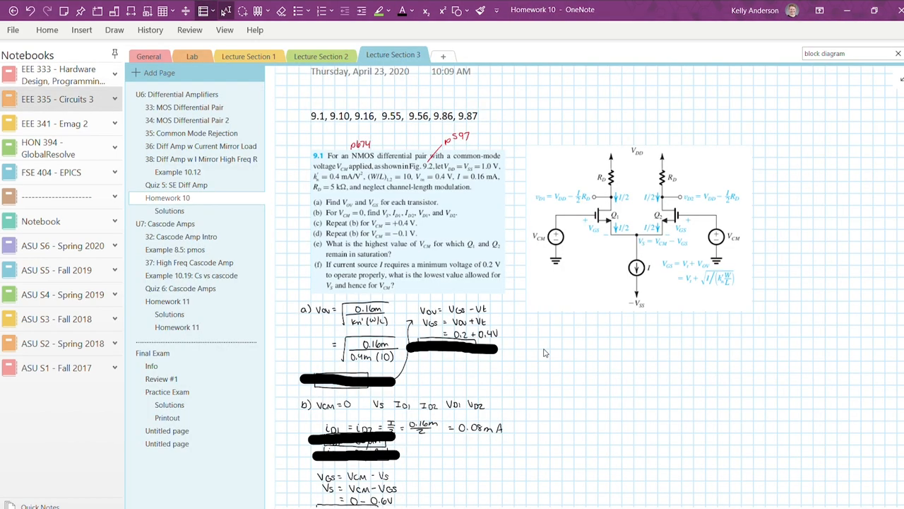
Step: Type 'Refer to notes from lecture 33' on Homework 10 and copy a link to 33: MOS Differential Pair
text(Refer)
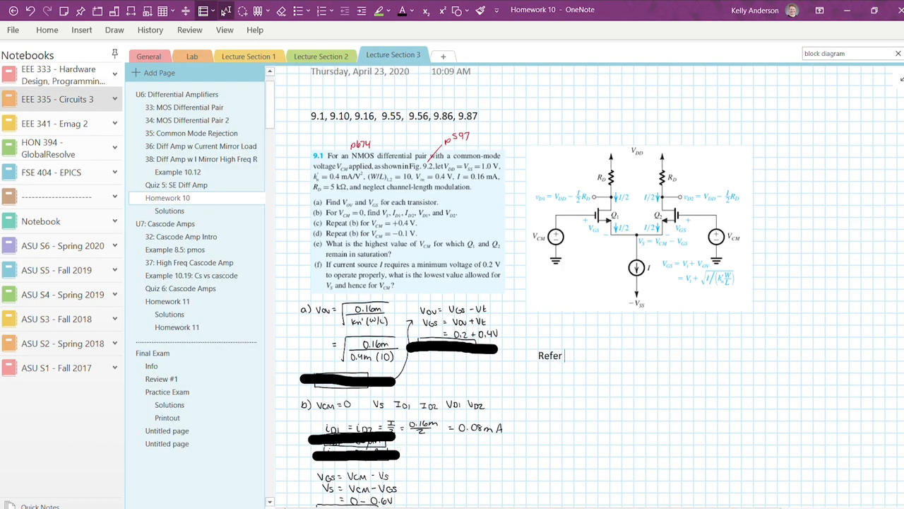
text(to notes from l)
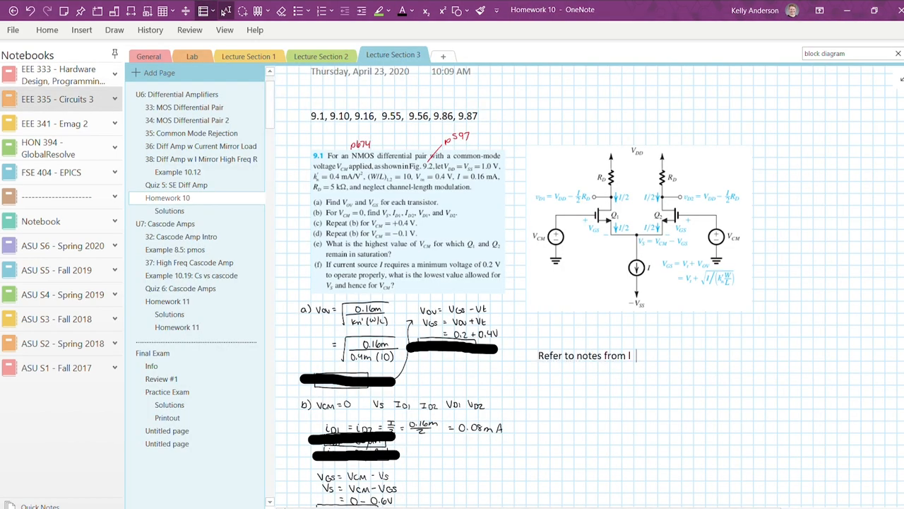
text(ecture 33)
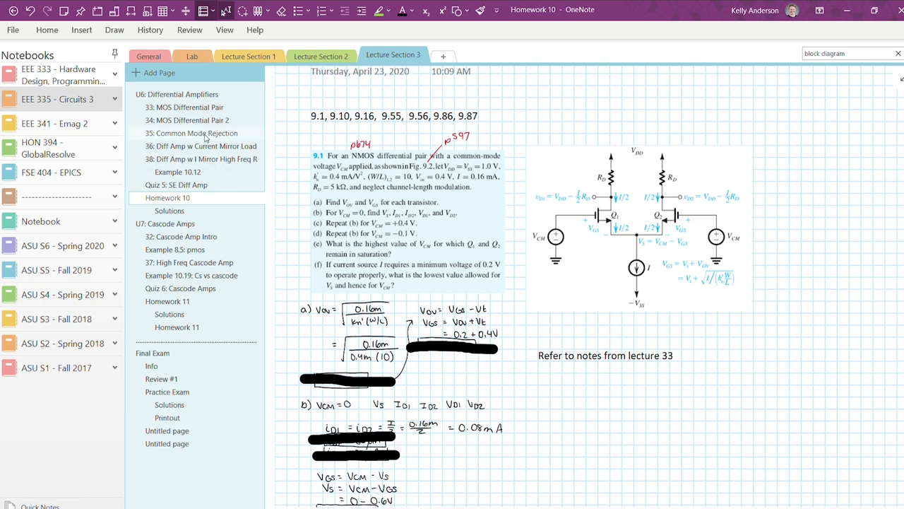
click(188, 107)
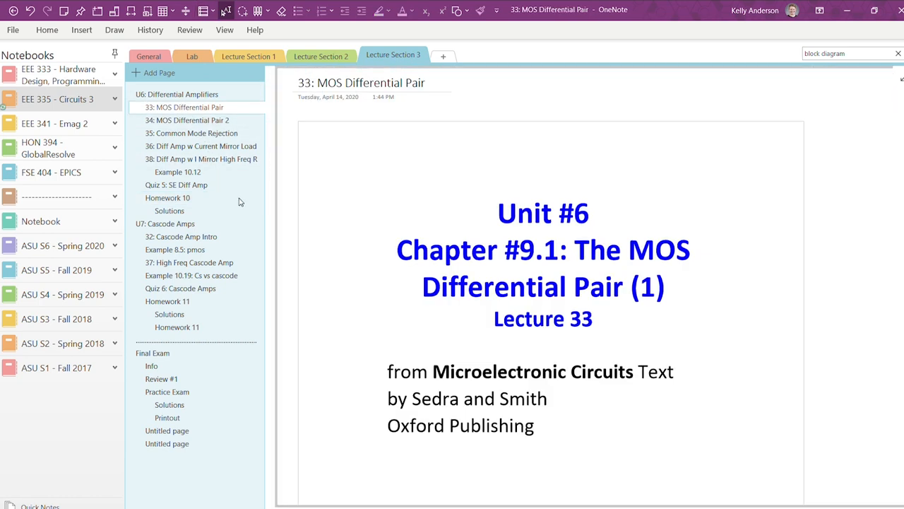
Step: Link 'lecture 33' to the MOS Differential Pair page and follow it to verify
click(167, 198)
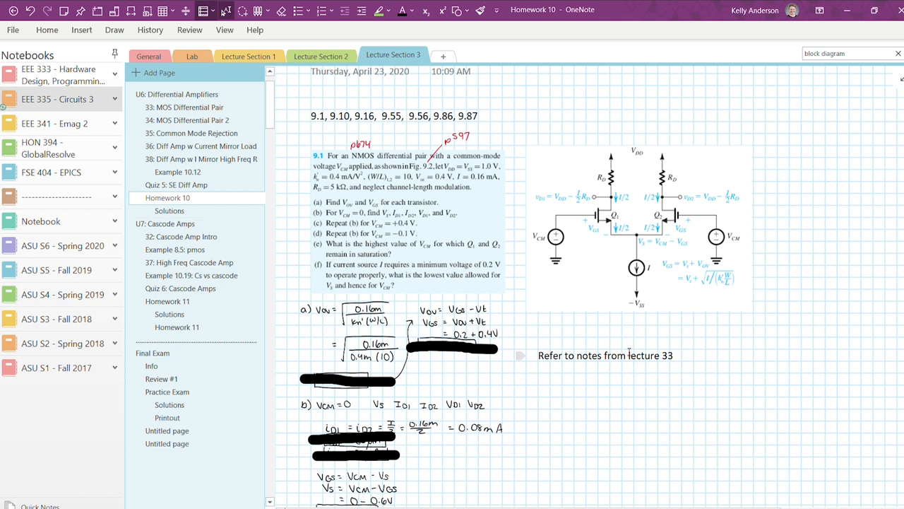
double_click(642, 356)
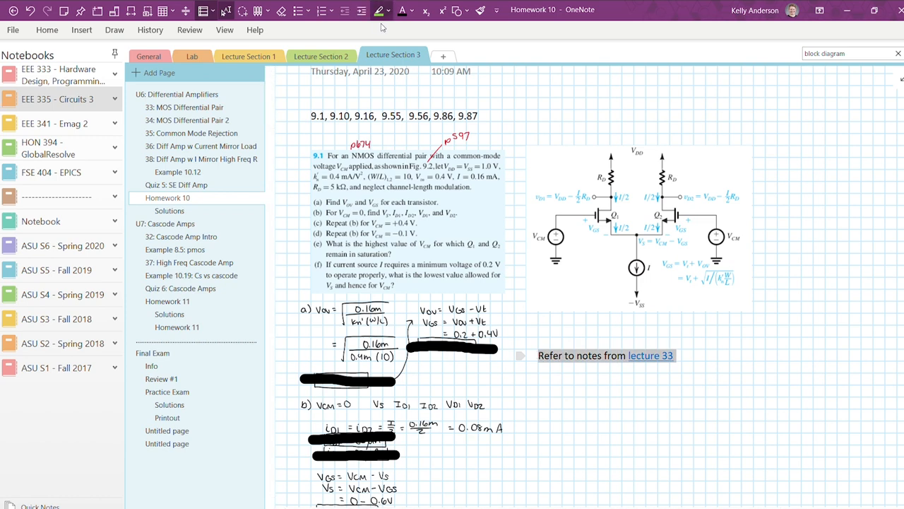
click(187, 108)
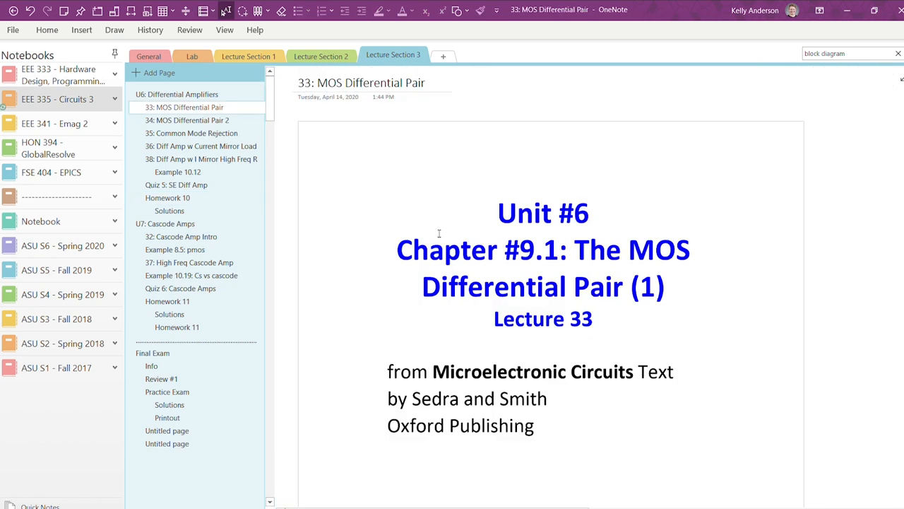
triple_click(362, 82)
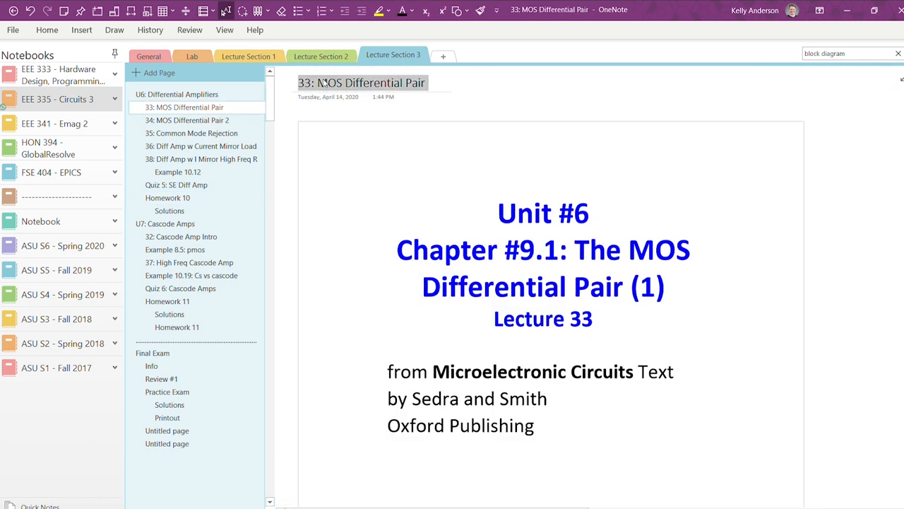